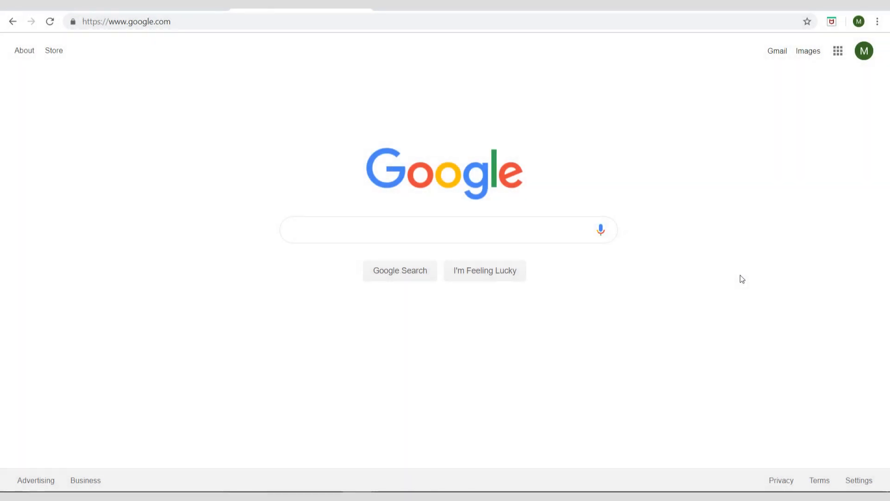
pyautogui.moveTo(331, 260)
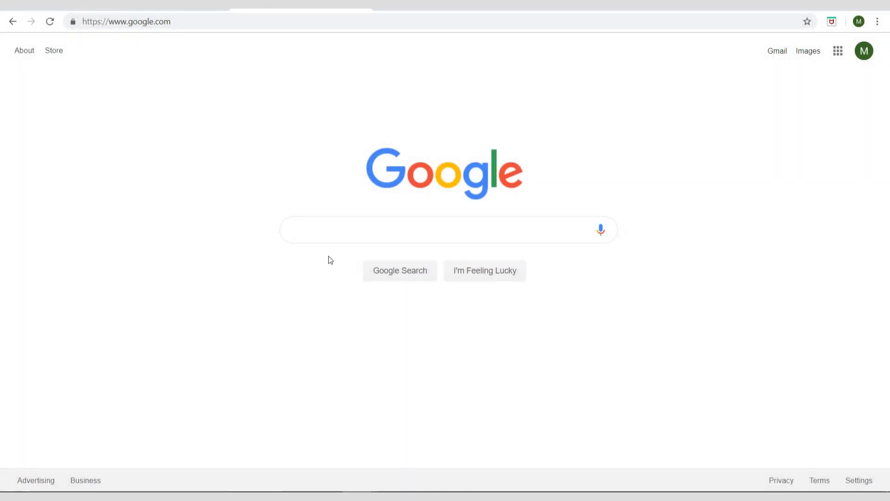
pyautogui.moveTo(455, 212)
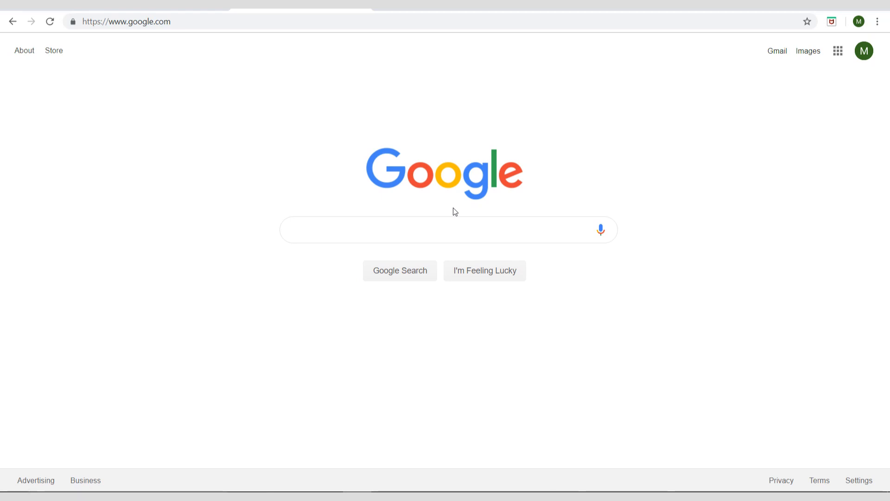
pyautogui.moveTo(467, 172)
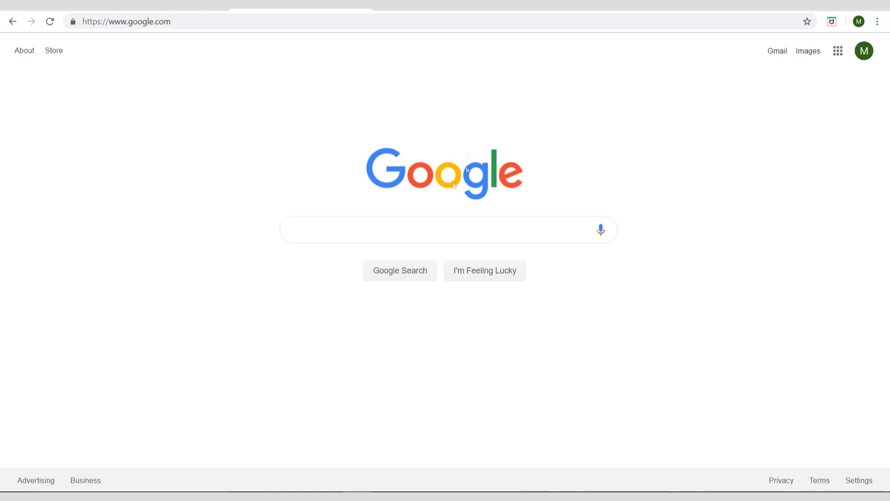
pyautogui.moveTo(559, 50)
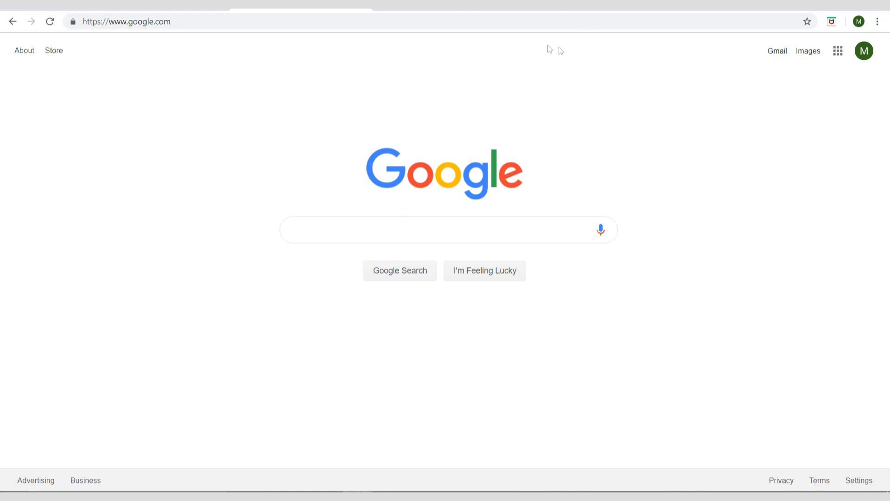
pyautogui.moveTo(385, 86)
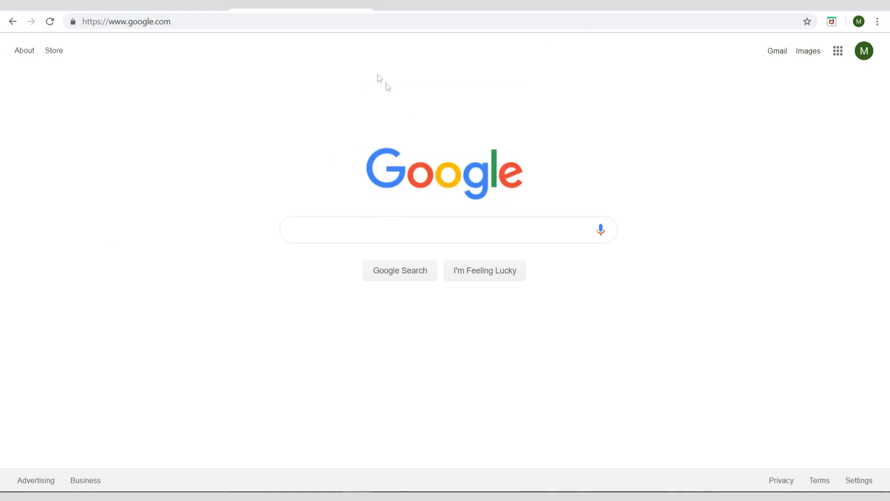
# Launch Pixlr Editor from pixlr.com and allow Flash to run.
pyautogui.click(125, 22)
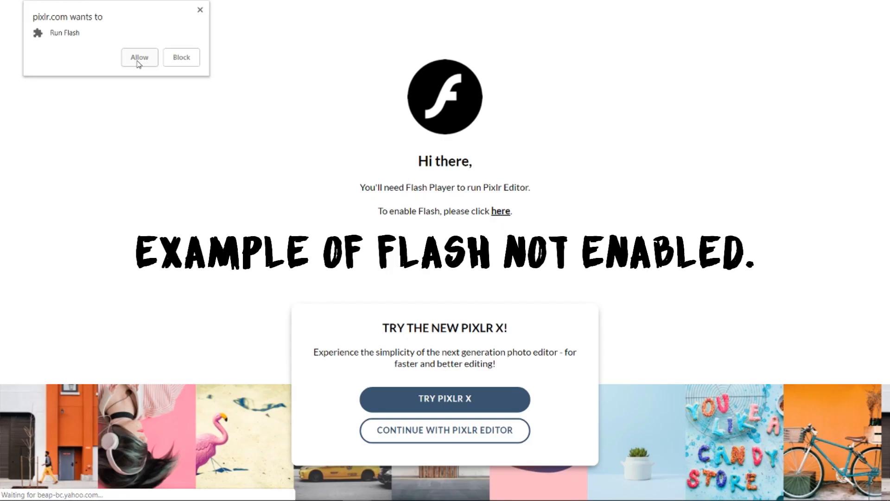
pyautogui.click(139, 57)
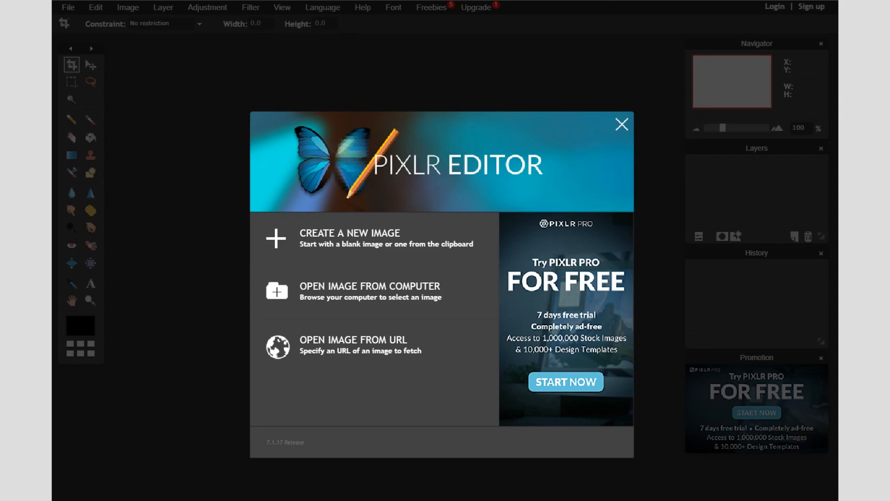
pyautogui.moveTo(379, 208)
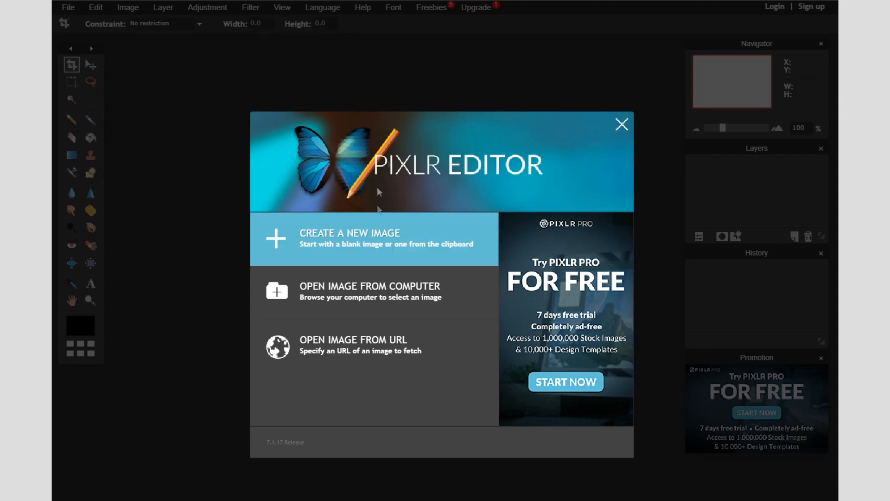
pyautogui.moveTo(468, 251)
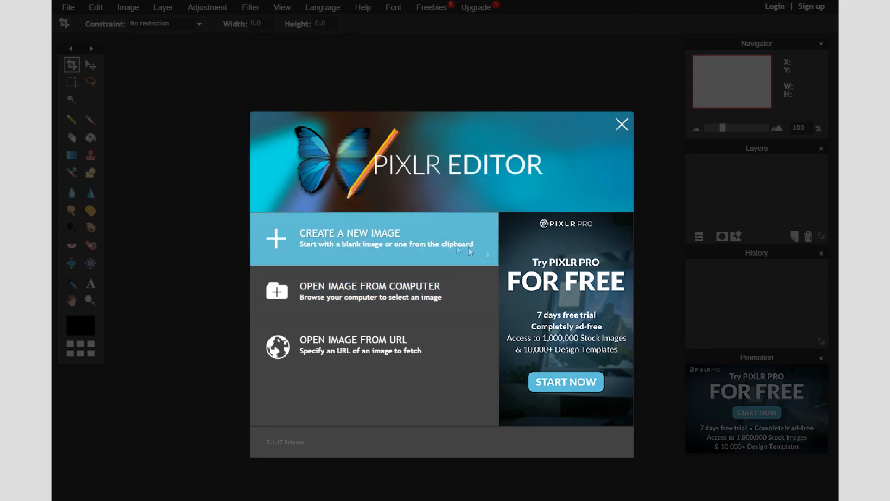
# Make a new 1000×1000 image named 'Logo-Tutorial' with a transparent background.
pyautogui.click(349, 238)
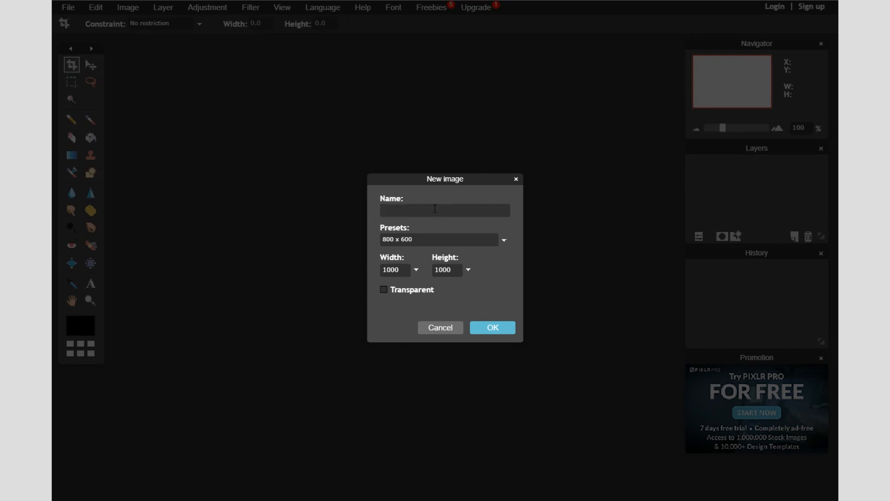
pyautogui.write('Logo-Tut')
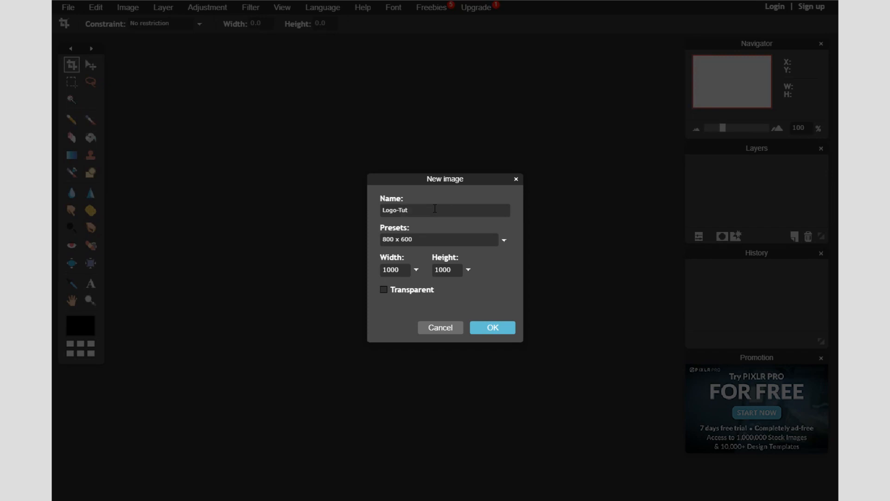
pyautogui.write('orial')
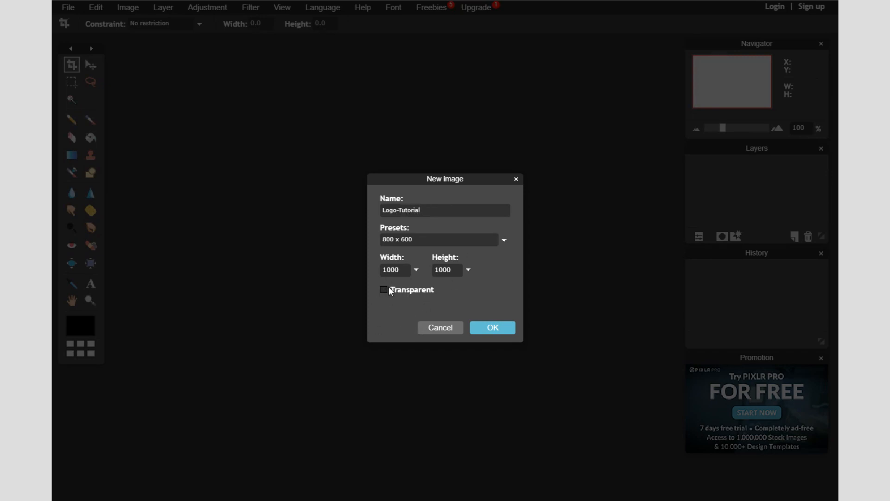
pyautogui.click(492, 327)
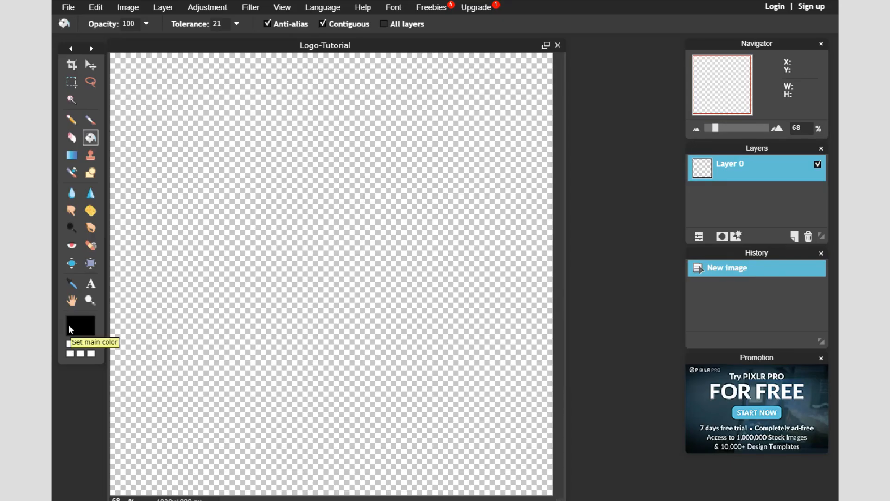
# Set the main colour to light grey dbdbdb and paint-bucket fill the canvas.
pyautogui.click(80, 325)
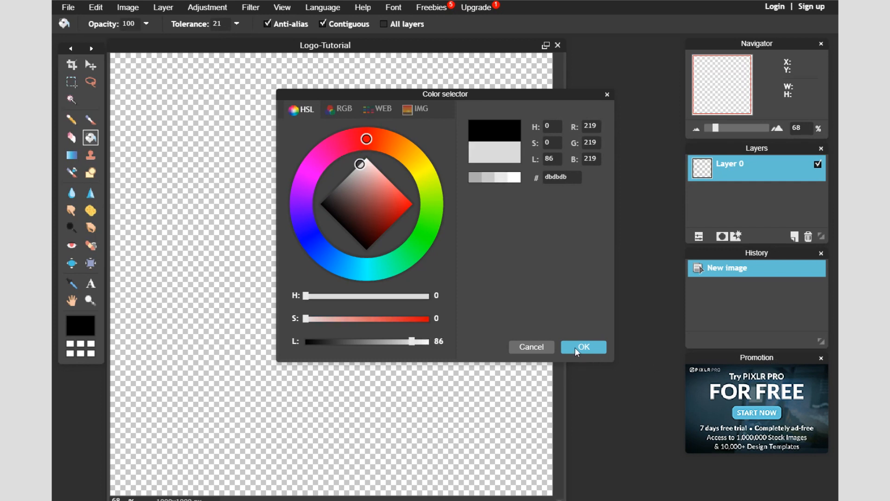
pyautogui.click(582, 347)
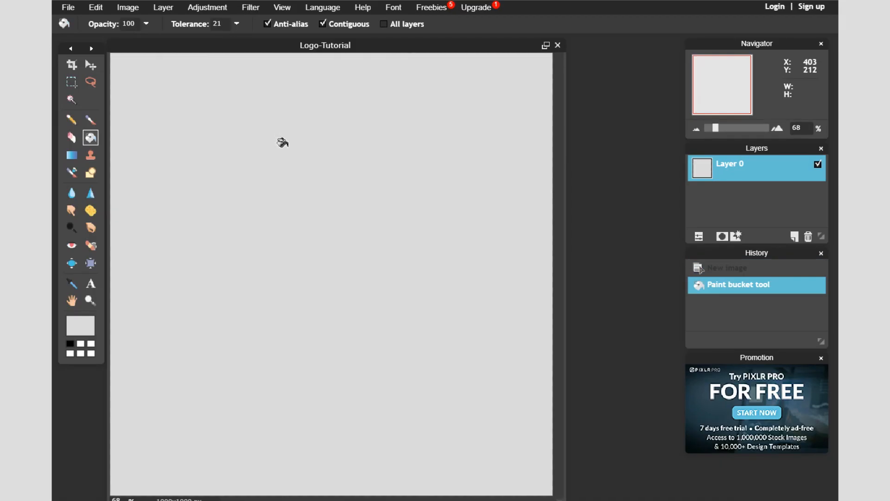
pyautogui.moveTo(91, 65)
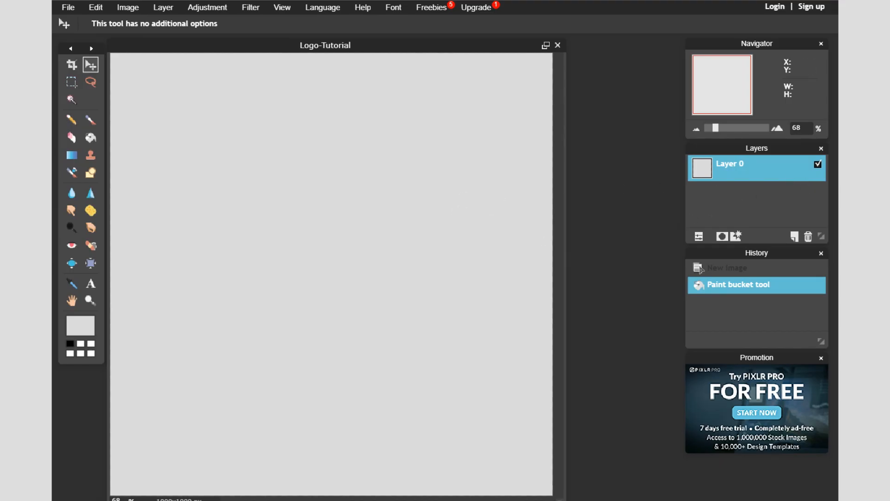
pyautogui.moveTo(745, 239)
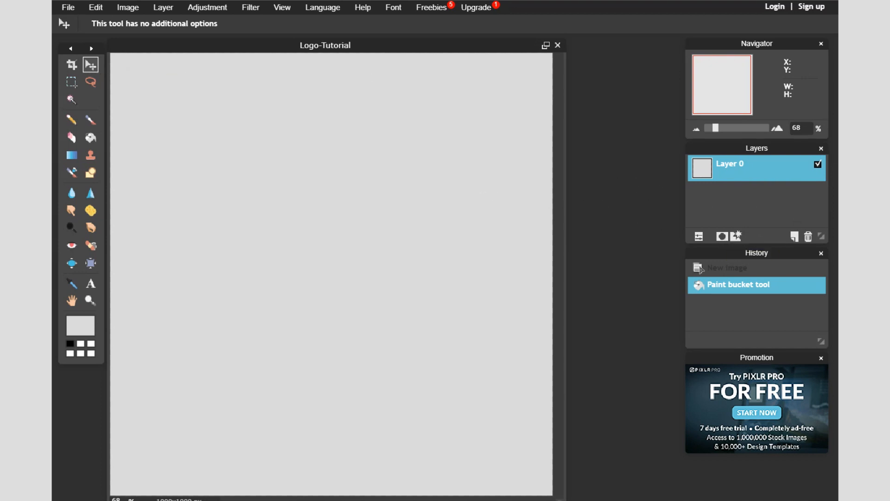
pyautogui.moveTo(380, 260)
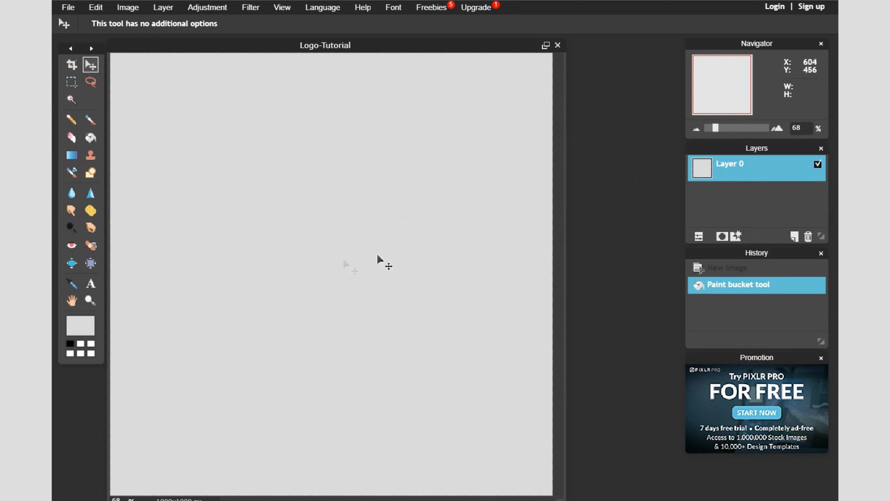
pyautogui.moveTo(435, 392)
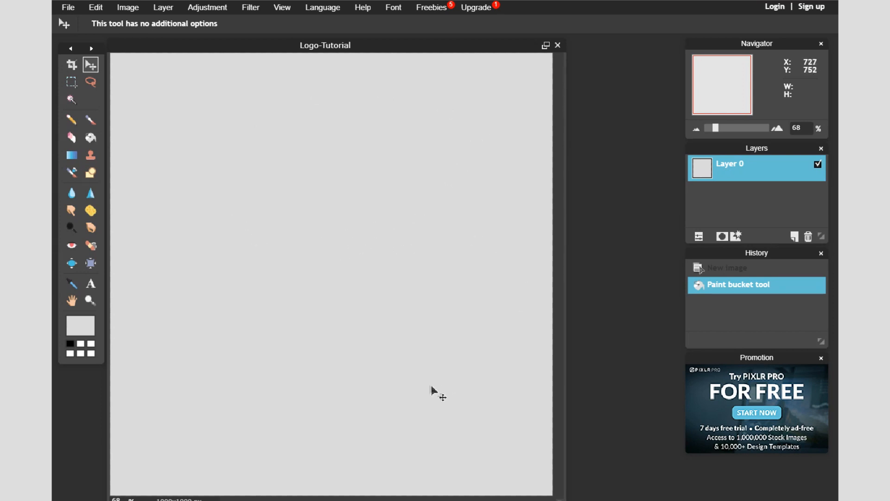
pyautogui.moveTo(474, 82)
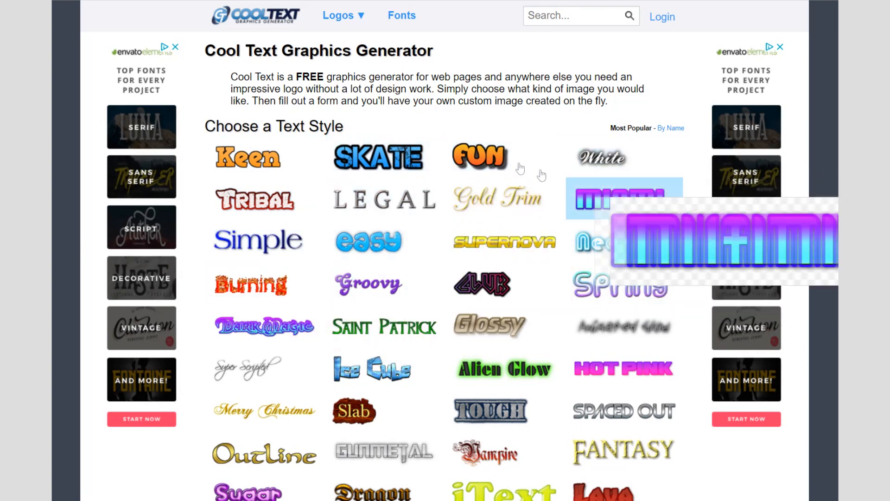
# Generate a Skate-style Cool Text logo reading 'D' at text size 500.
pyautogui.click(379, 157)
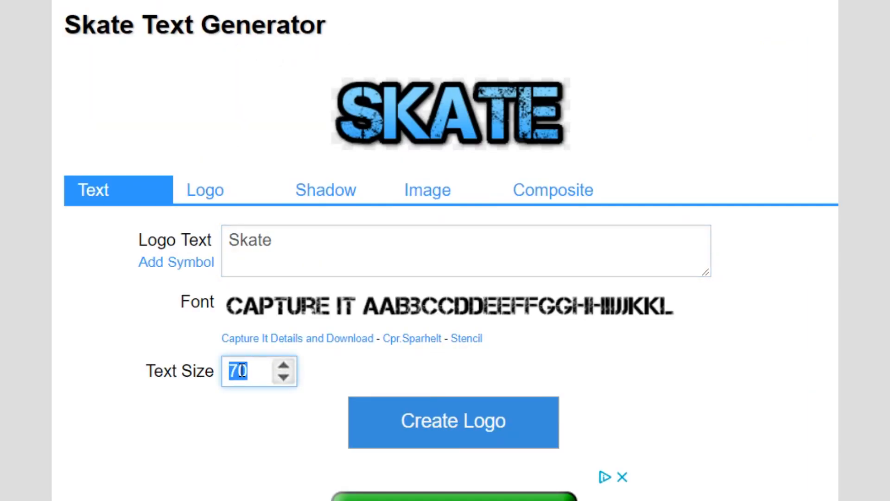
pyautogui.write('500')
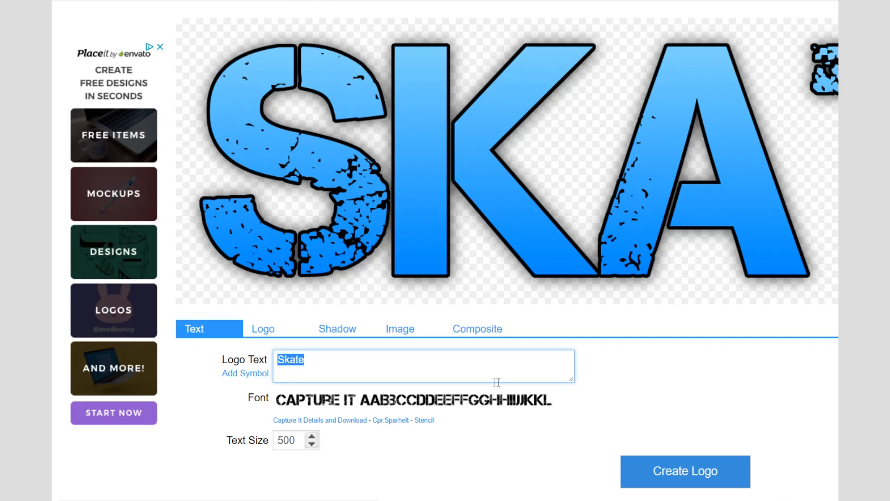
pyautogui.scroll(-3)
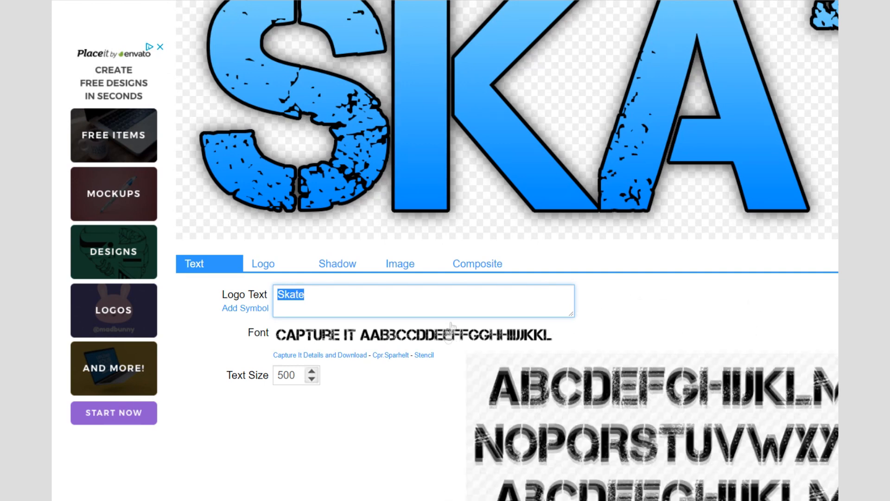
pyautogui.write('D')
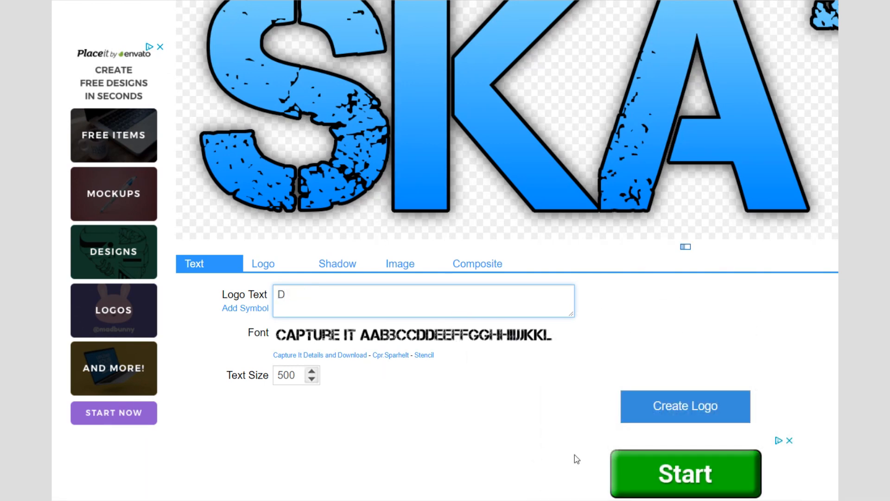
pyautogui.click(685, 407)
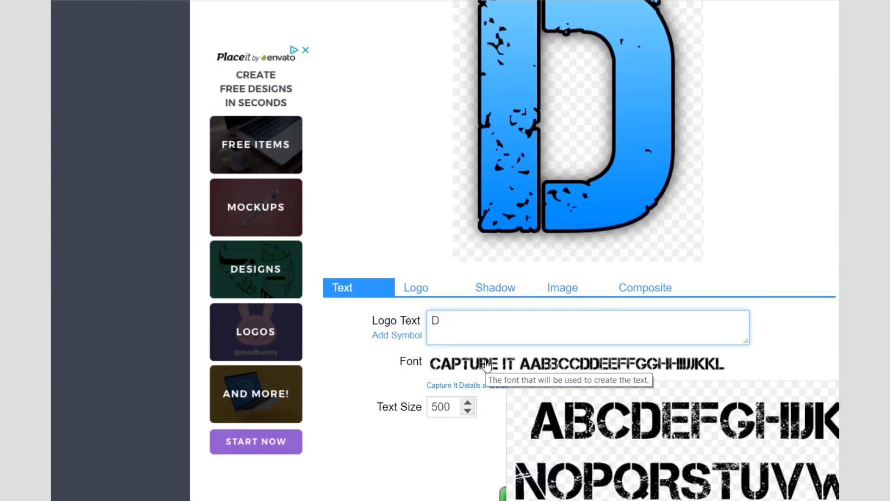
# Switch the 'D' logo's font to Undercover.
pyautogui.scroll(-3)
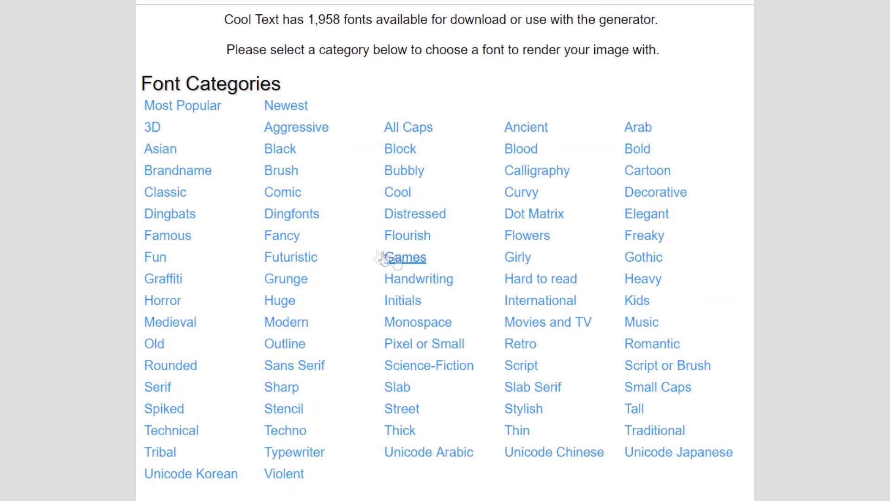
pyautogui.scroll(-3)
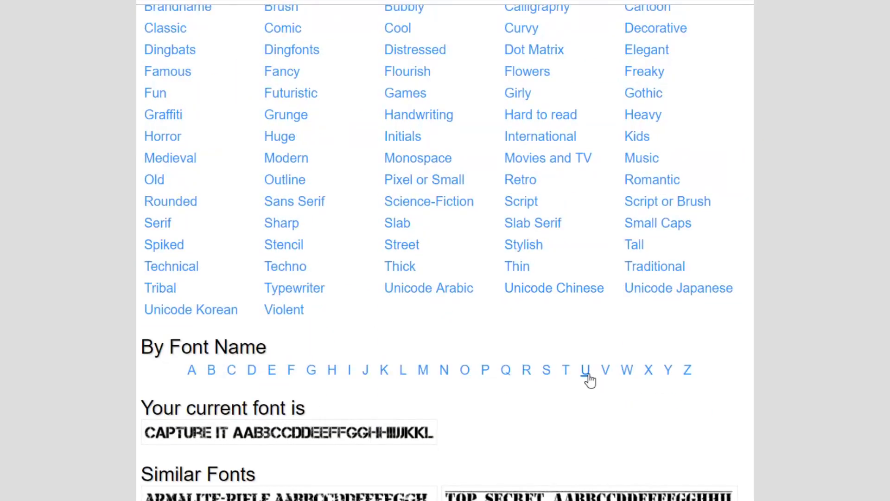
pyautogui.click(586, 370)
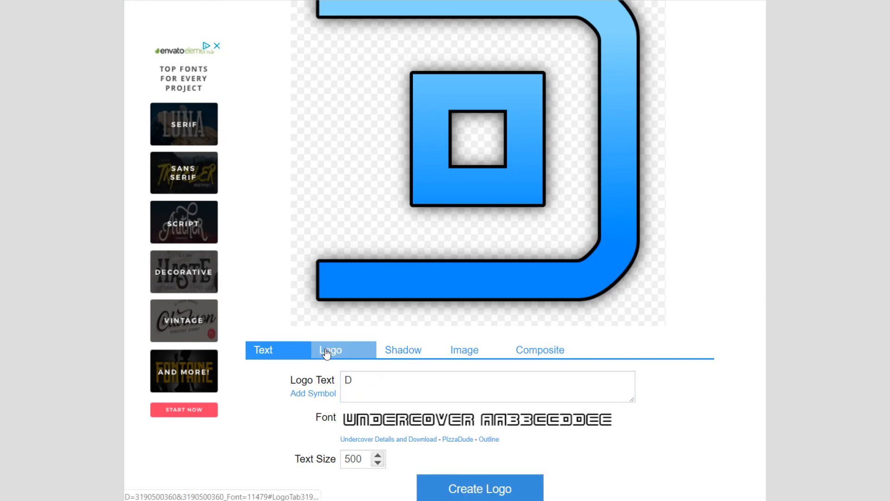
# Give the D logo a #3D3D3D to #121212 gradient and outline width 1.
pyautogui.click(330, 349)
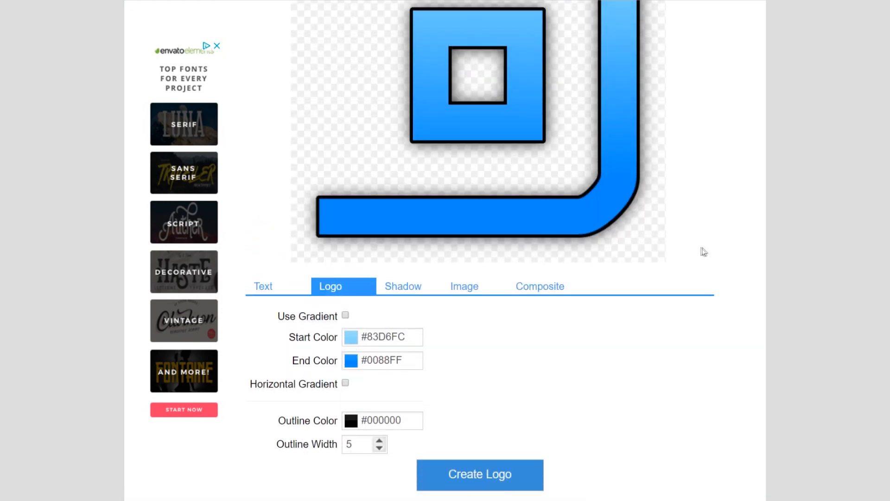
pyautogui.click(351, 337)
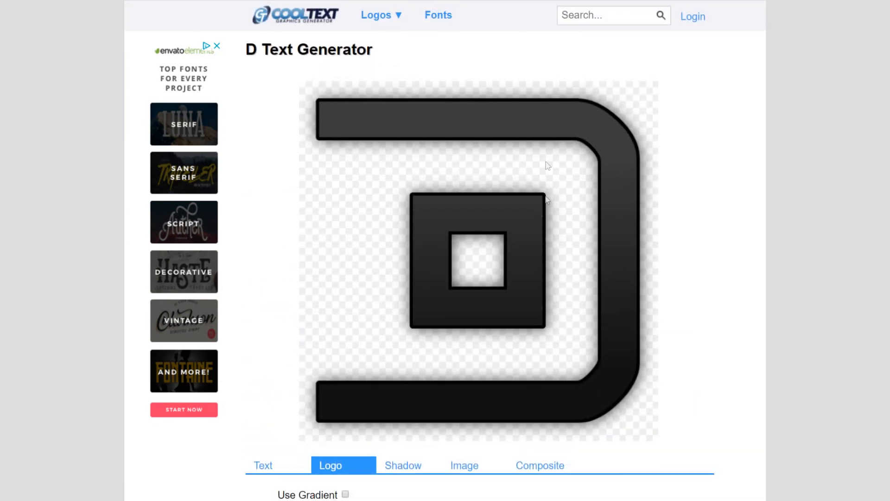
pyautogui.scroll(-3)
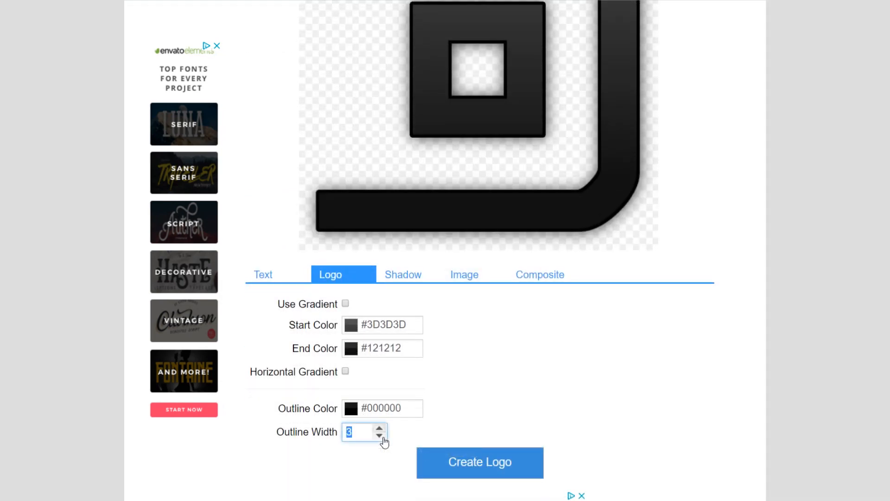
pyautogui.click(379, 435)
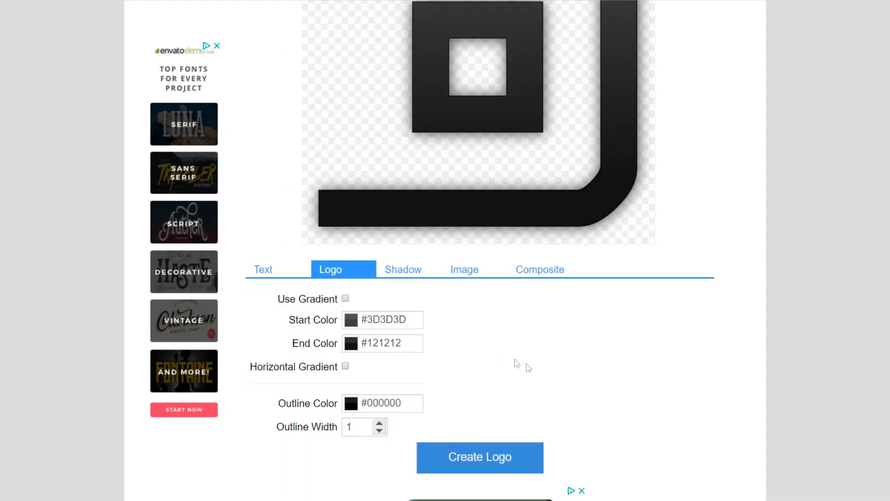
pyautogui.scroll(3)
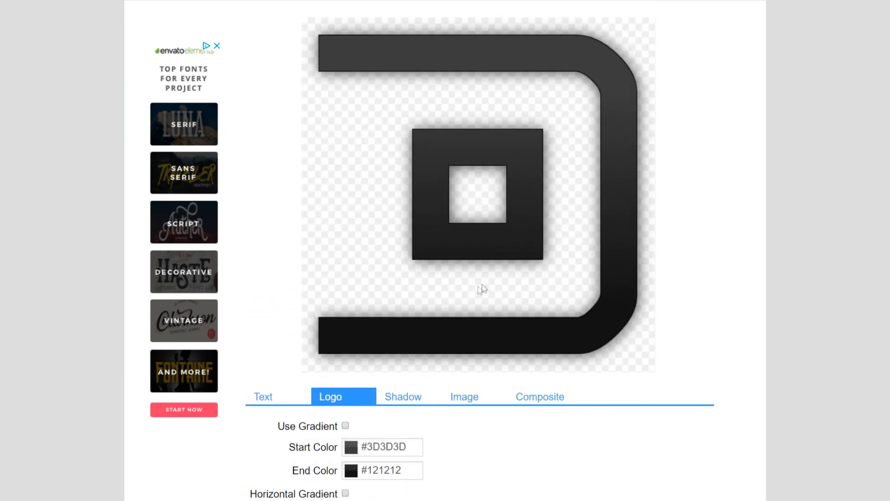
pyautogui.scroll(-3)
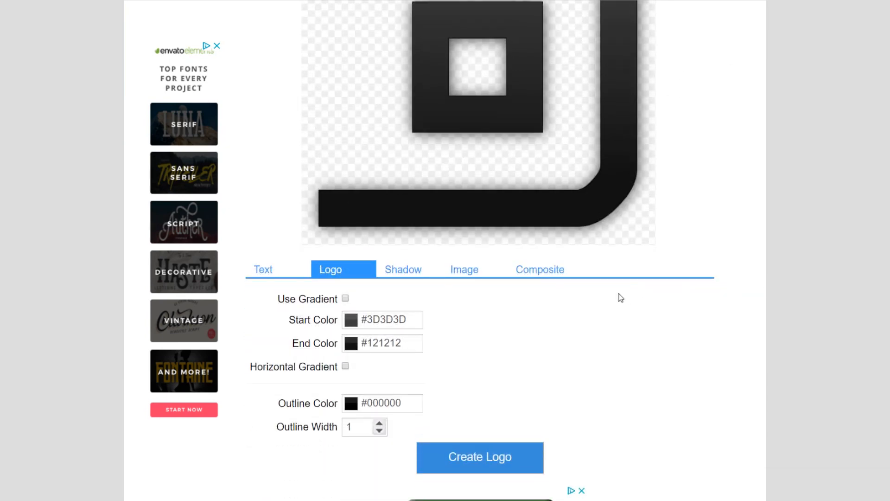
pyautogui.click(402, 269)
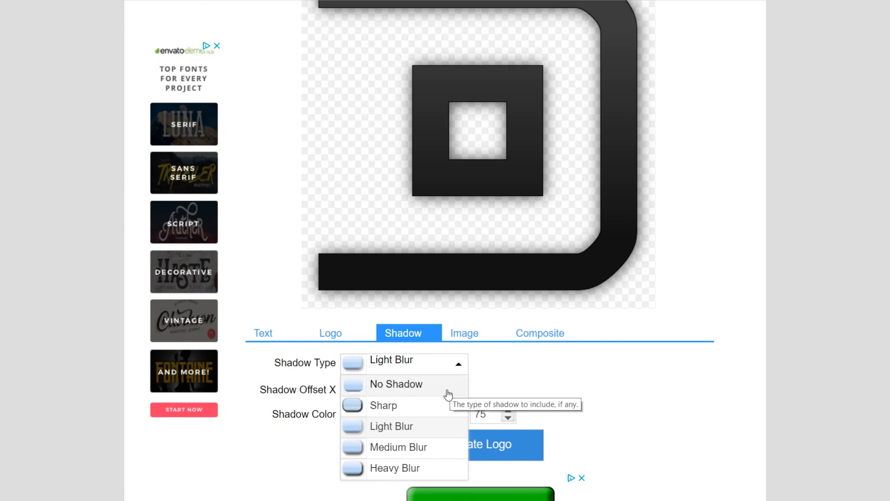
# Change the logo's Shadow Type from Light Blur to No Shadow.
pyautogui.click(396, 384)
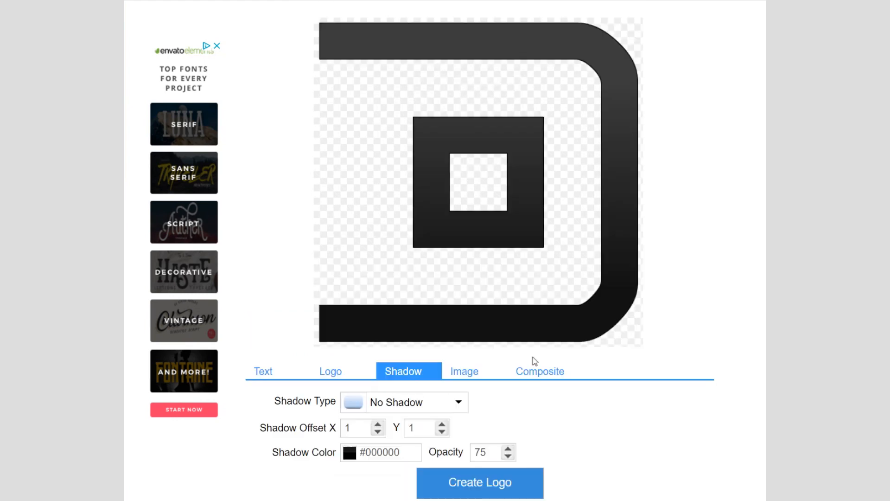
pyautogui.scroll(-3)
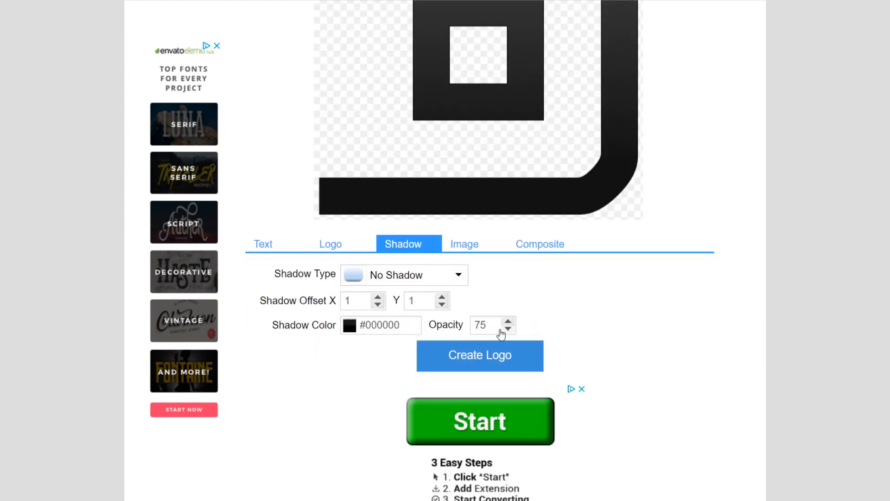
# Create the shadowless D logo and download it as a PNG.
pyautogui.click(479, 356)
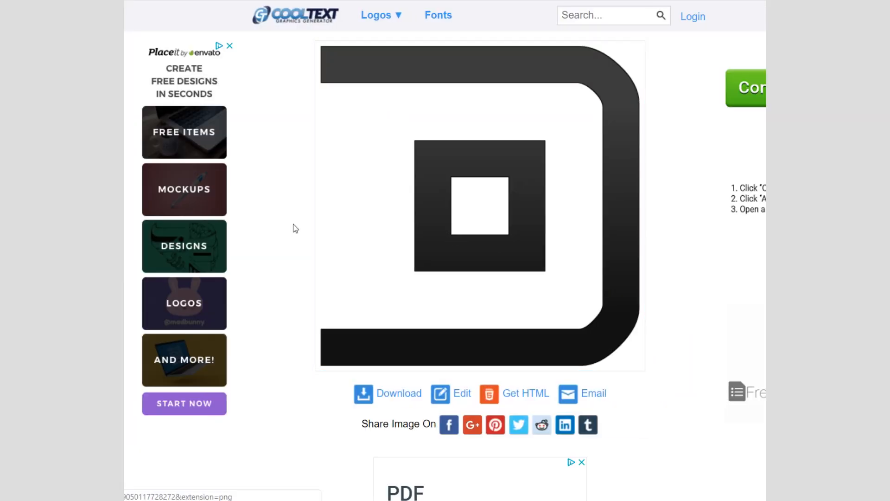
pyautogui.scroll(-3)
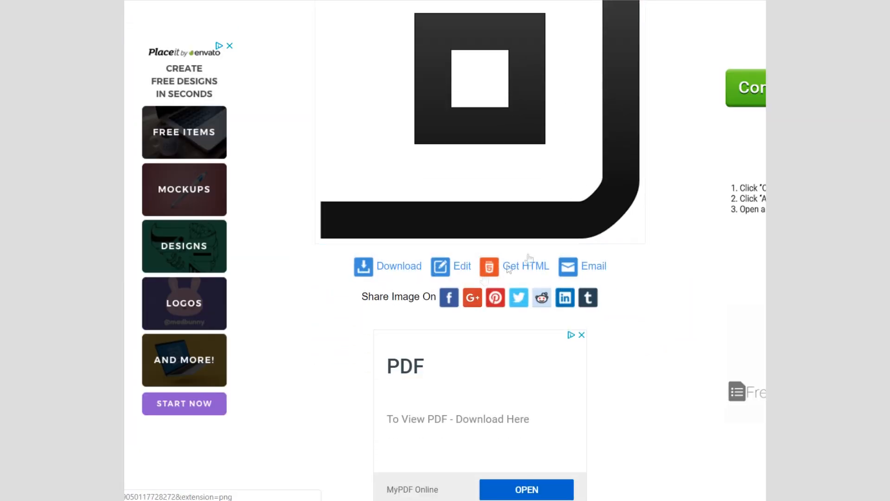
pyautogui.scroll(-3)
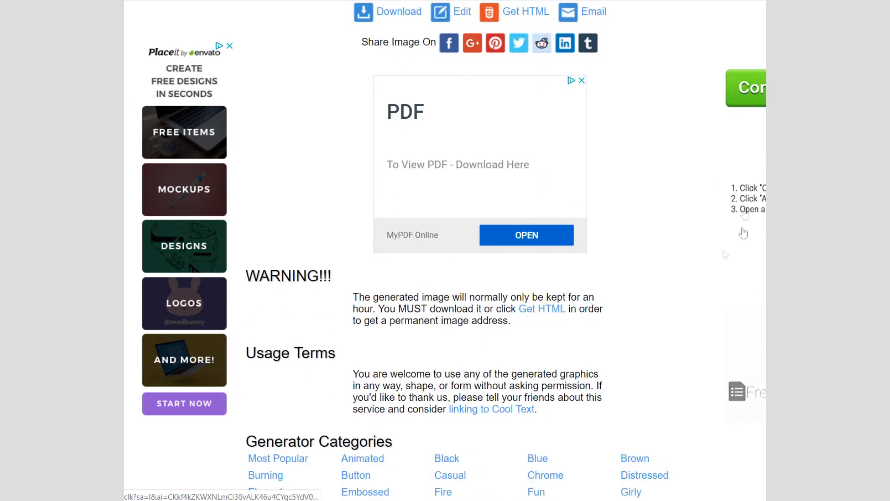
pyautogui.scroll(3)
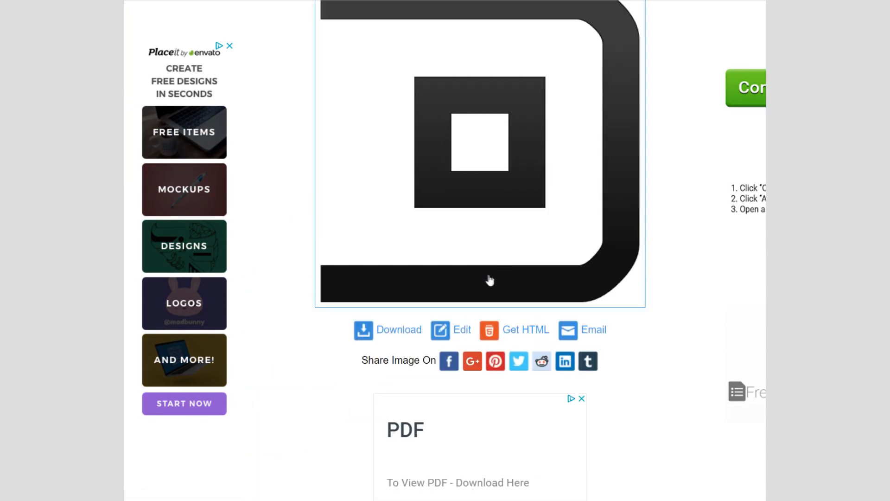
pyautogui.scroll(3)
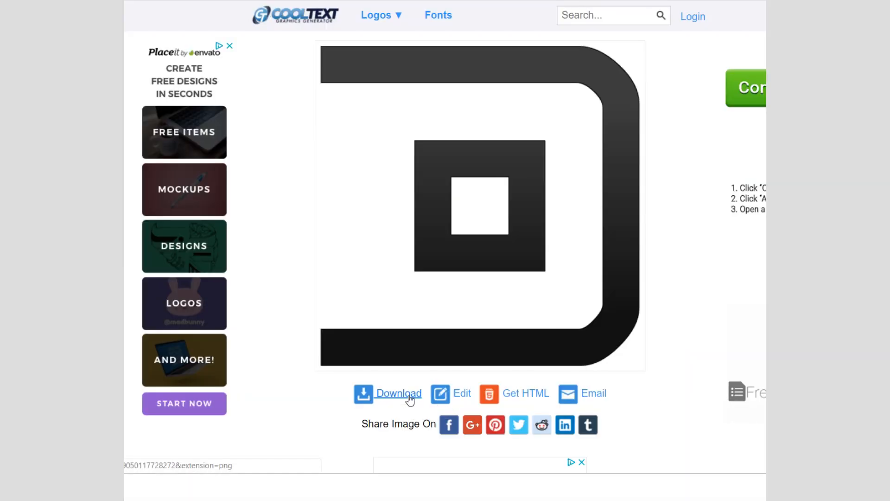
pyautogui.click(398, 393)
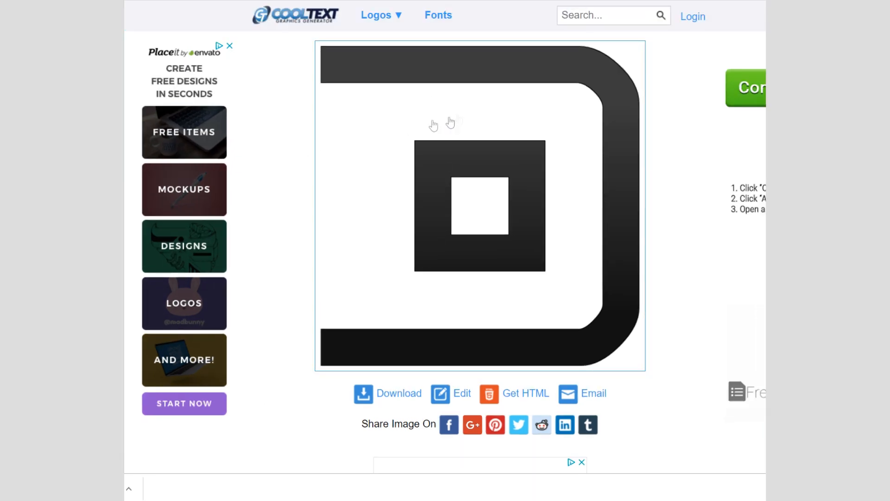
pyautogui.click(462, 392)
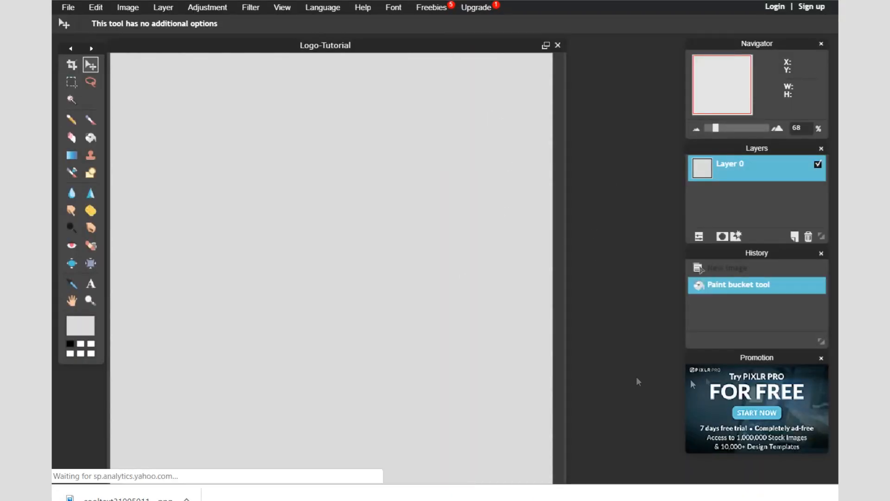
pyautogui.moveTo(449, 219)
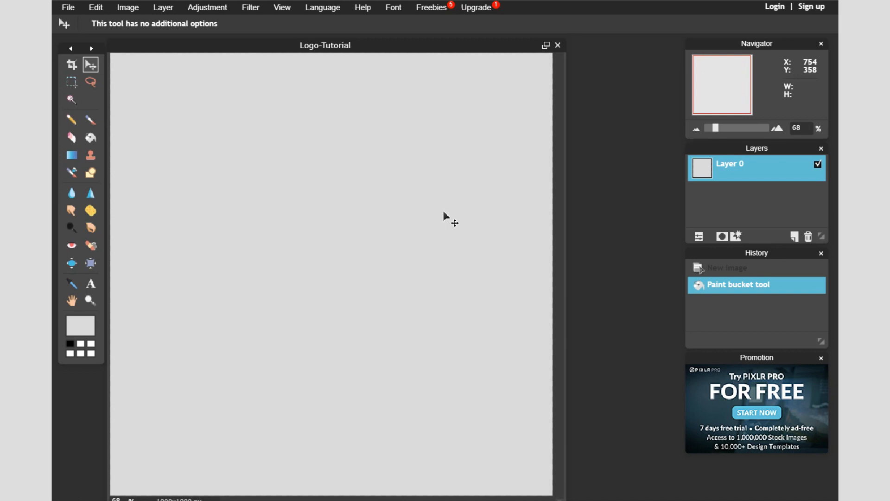
# Open the Cool Text PNG, copy the entire image, then close its window.
pyautogui.click(68, 7)
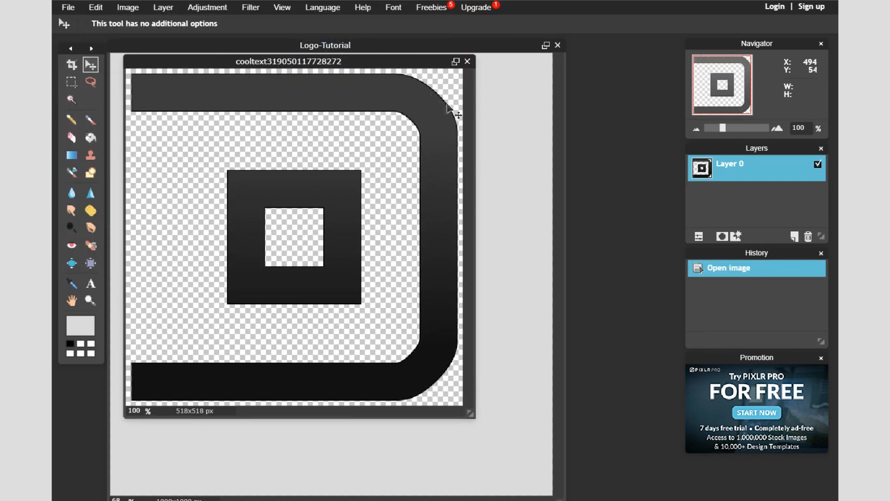
pyautogui.moveTo(205, 108)
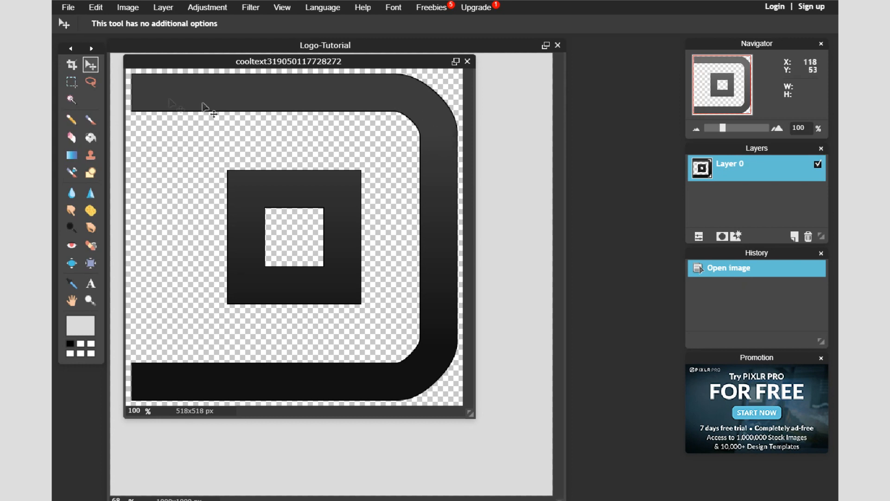
pyautogui.moveTo(409, 148)
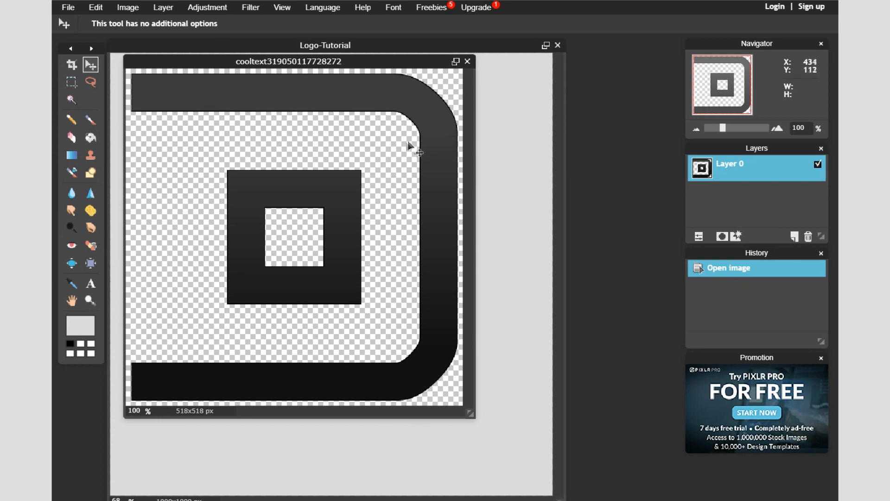
pyautogui.press('ctrl+a')
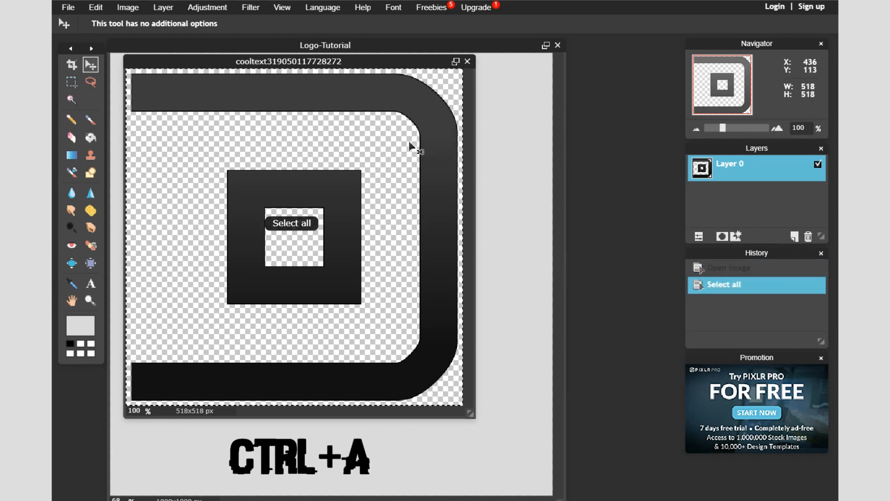
pyautogui.moveTo(490, 171)
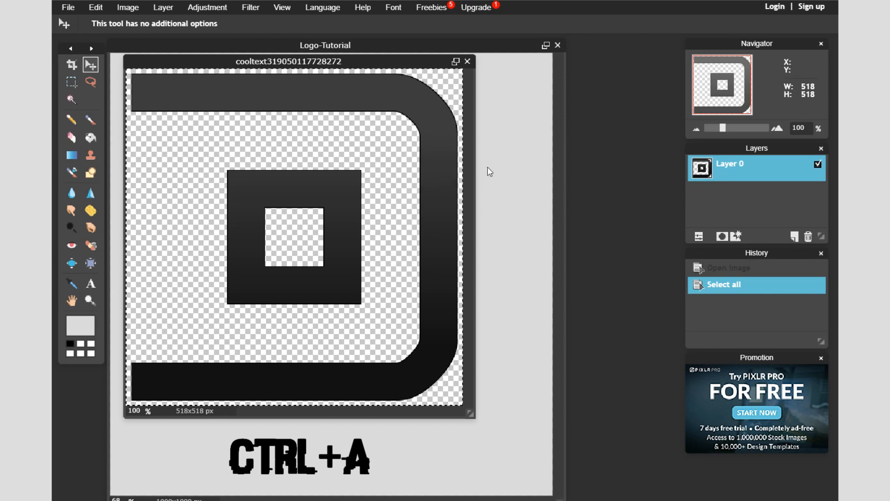
pyautogui.press('ctrl+c')
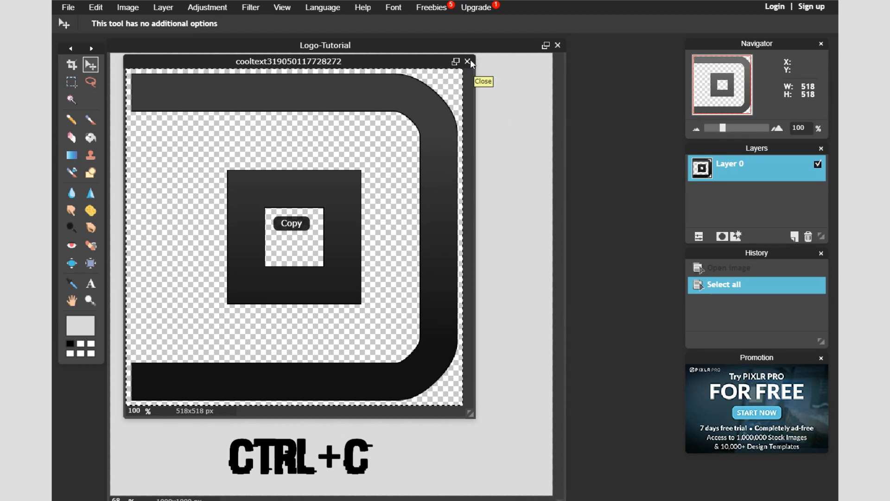
pyautogui.click(468, 61)
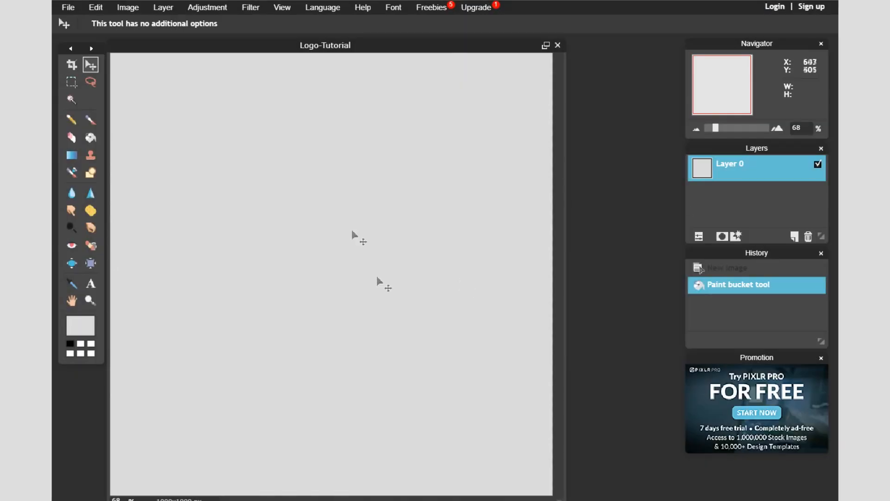
# Paste the copied D logo onto the grey canvas as a new layer.
pyautogui.press('ctrl+v')
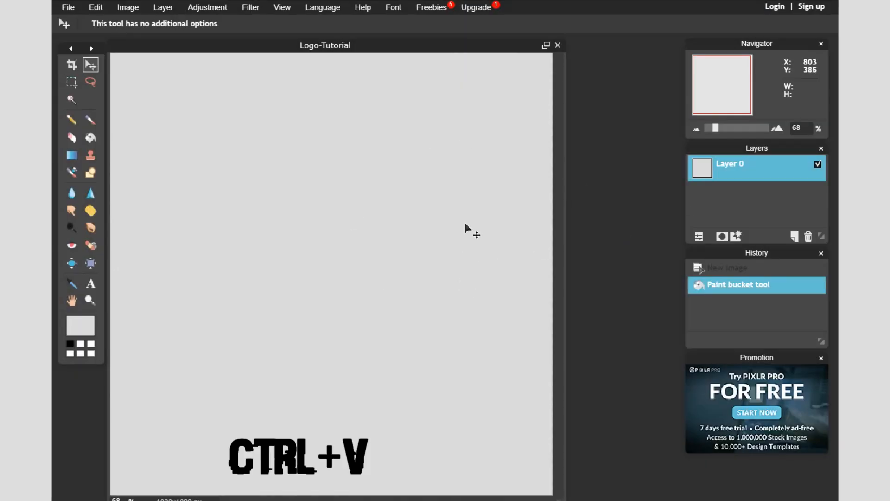
pyautogui.press('ctrl+v')
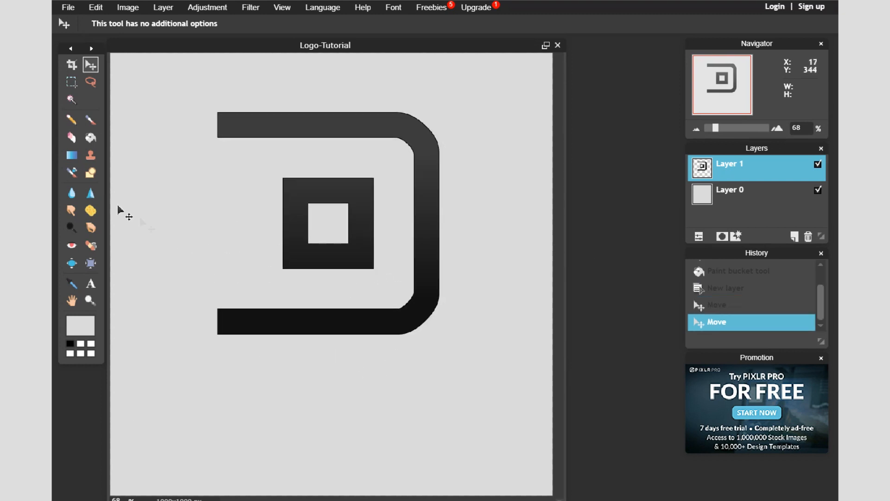
# Add 'DaBeast34' text below the logo in Lovelo Line Light at size 150.
pyautogui.click(91, 284)
pyautogui.write('Da')
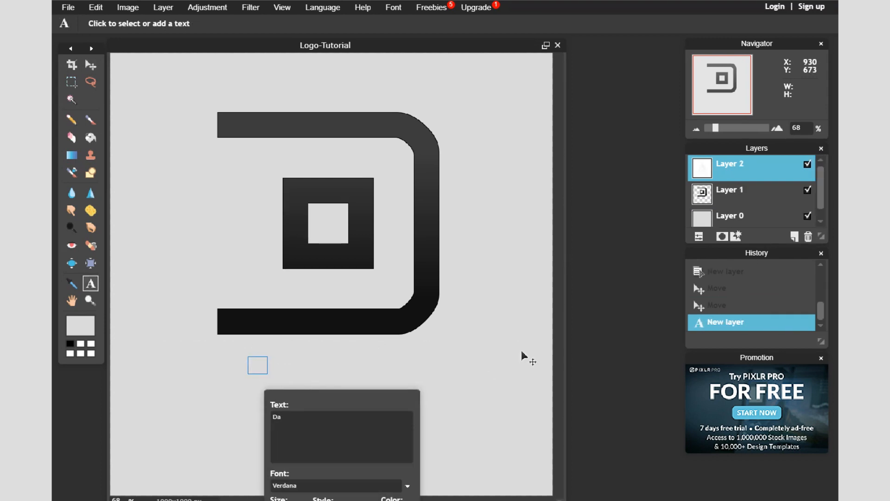
pyautogui.write('Beast34')
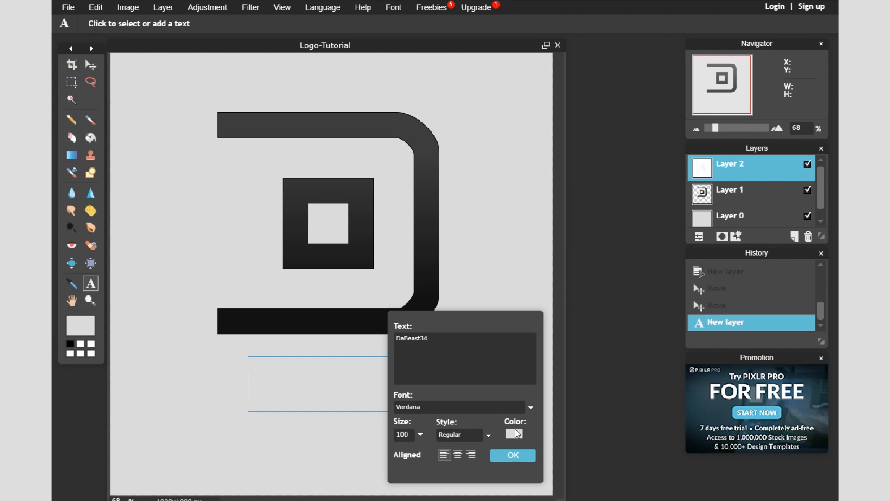
pyautogui.click(529, 407)
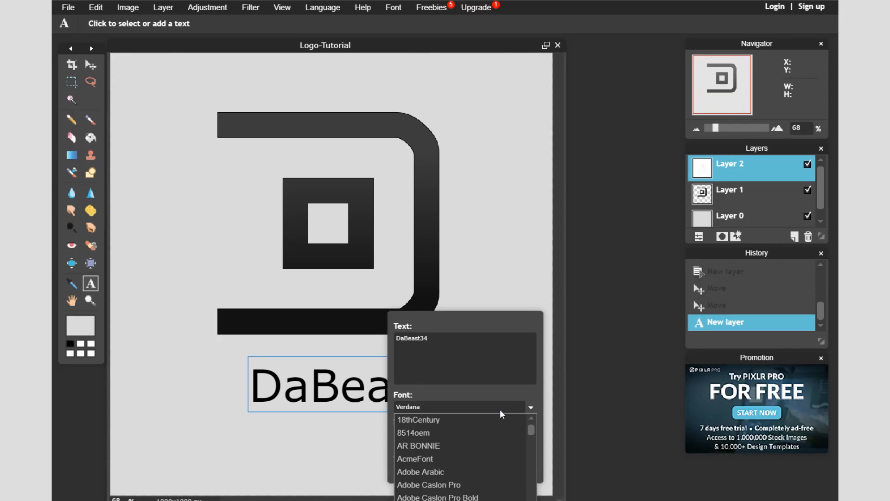
pyautogui.scroll(-3)
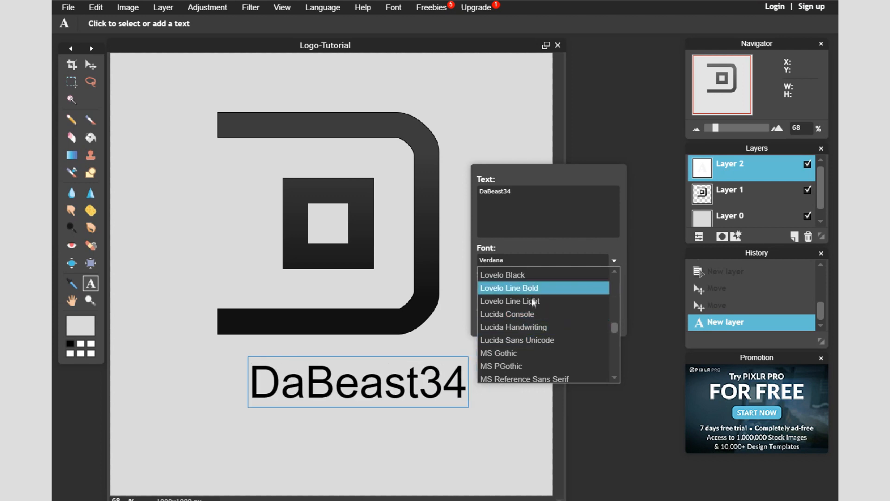
pyautogui.click(510, 301)
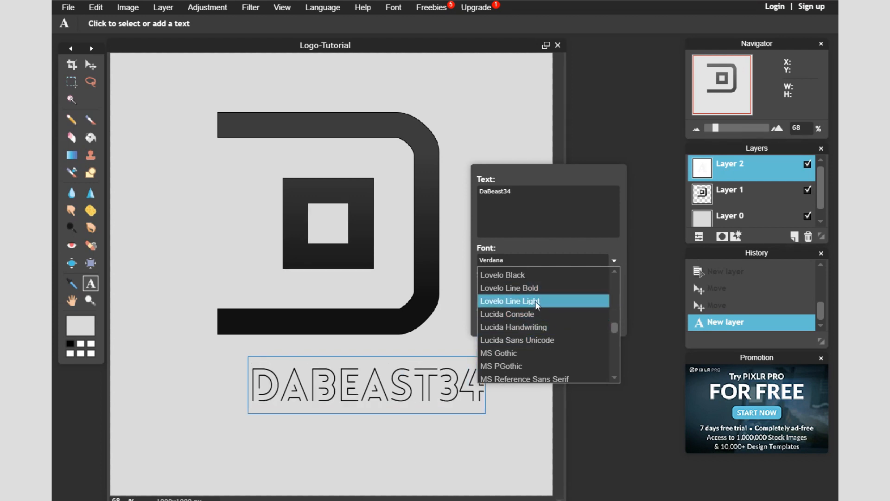
pyautogui.click(509, 300)
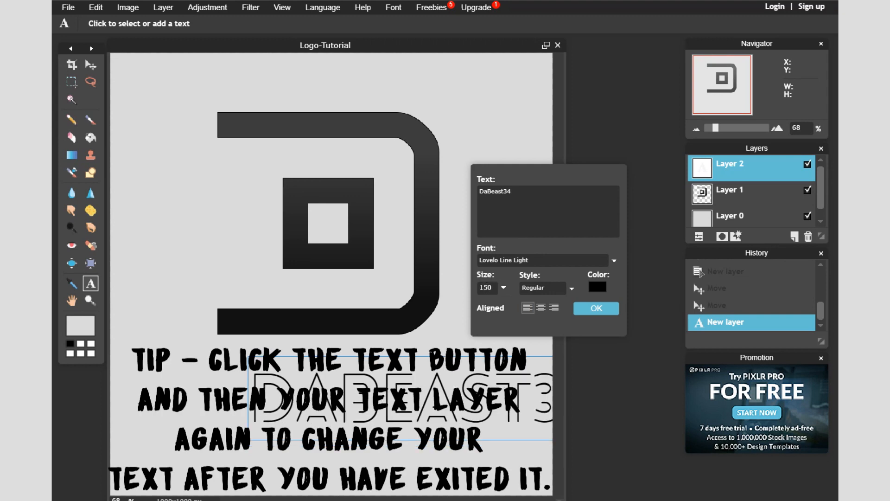
pyautogui.click(595, 309)
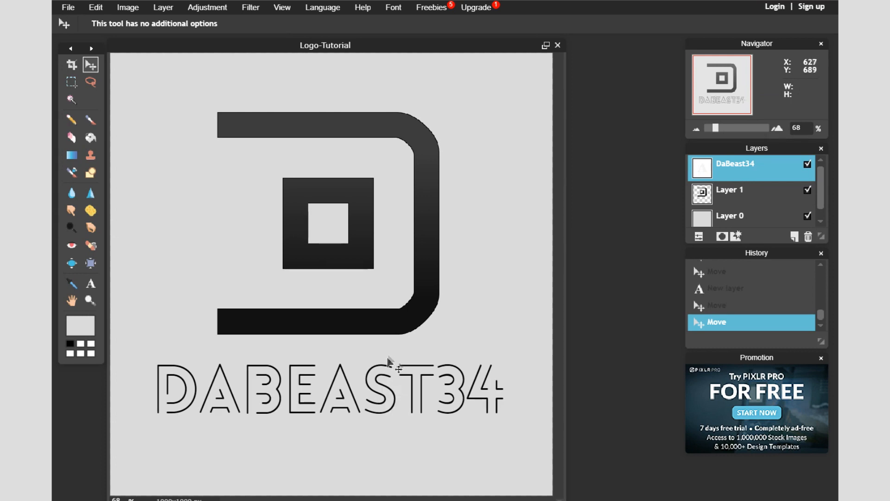
pyautogui.moveTo(380, 386)
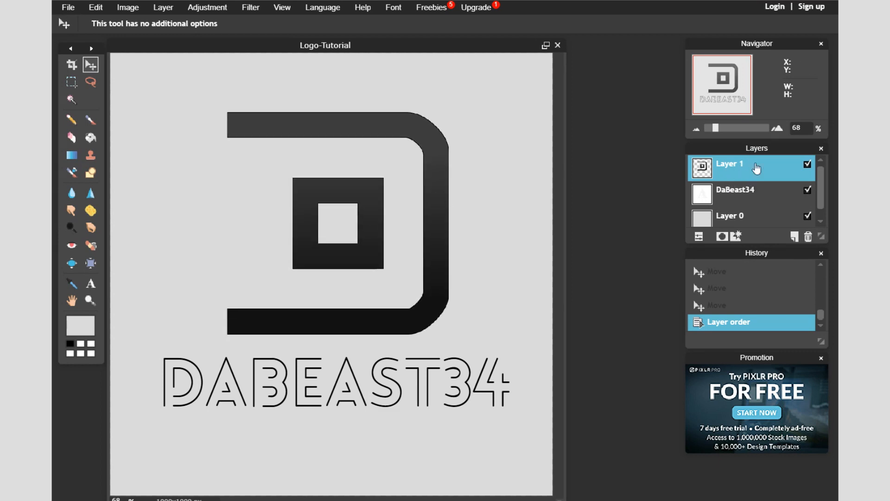
pyautogui.moveTo(750, 188)
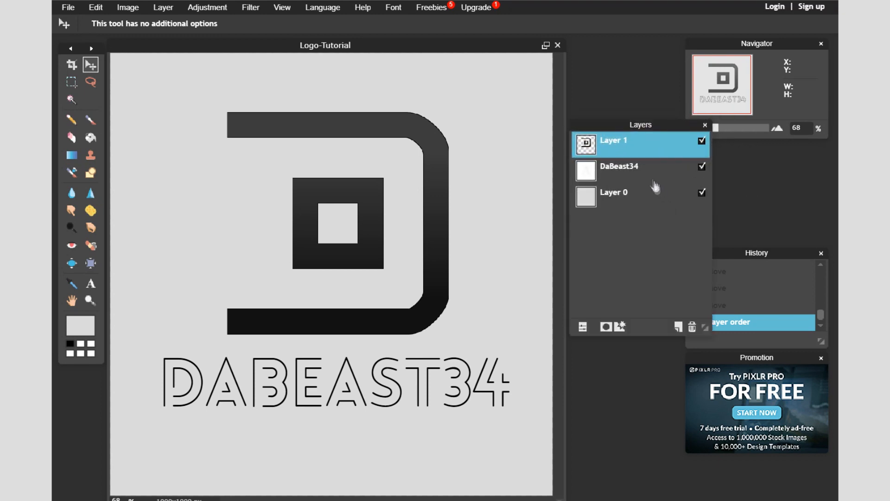
pyautogui.moveTo(635, 149)
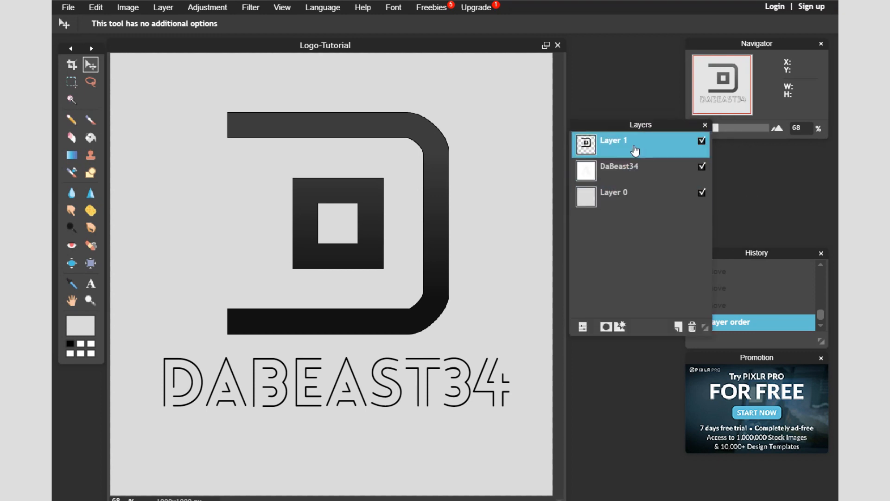
pyautogui.moveTo(397, 208)
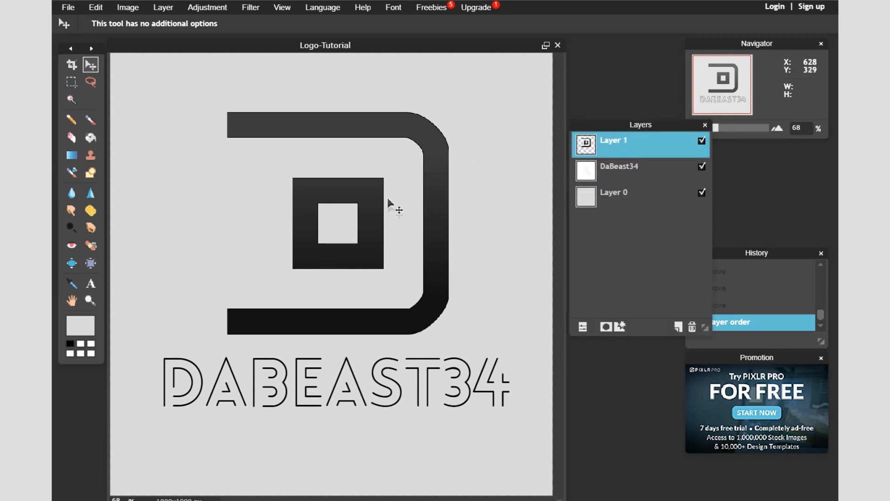
# Nudge the D logo into position above the DaBeast34 text.
pyautogui.click(619, 166)
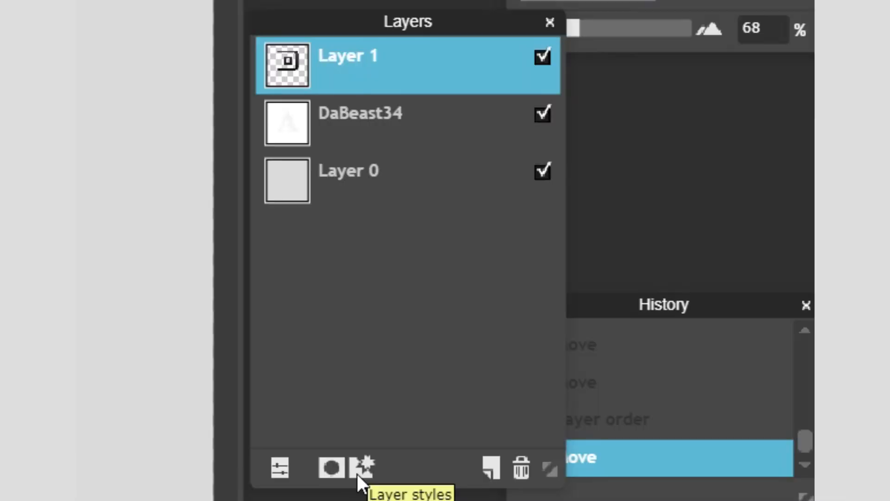
# Apply a drop shadow with opacity 20 and distance 10 to the D logo layer.
pyautogui.click(362, 469)
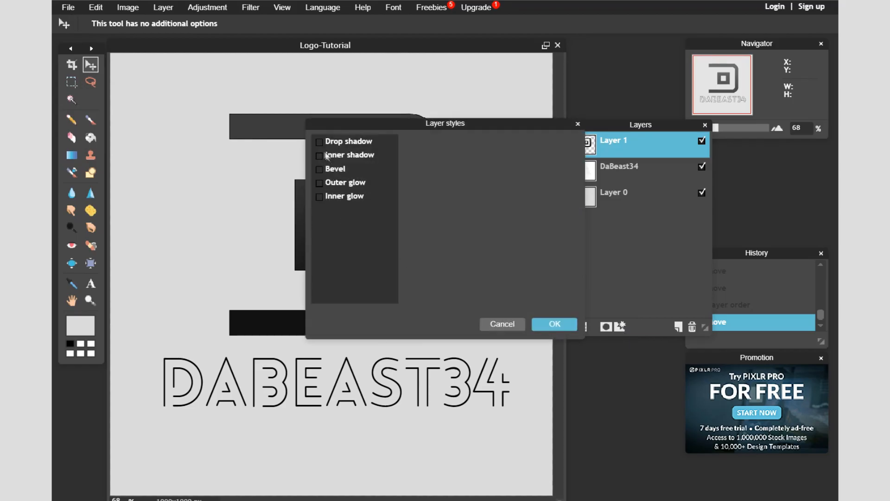
pyautogui.click(319, 142)
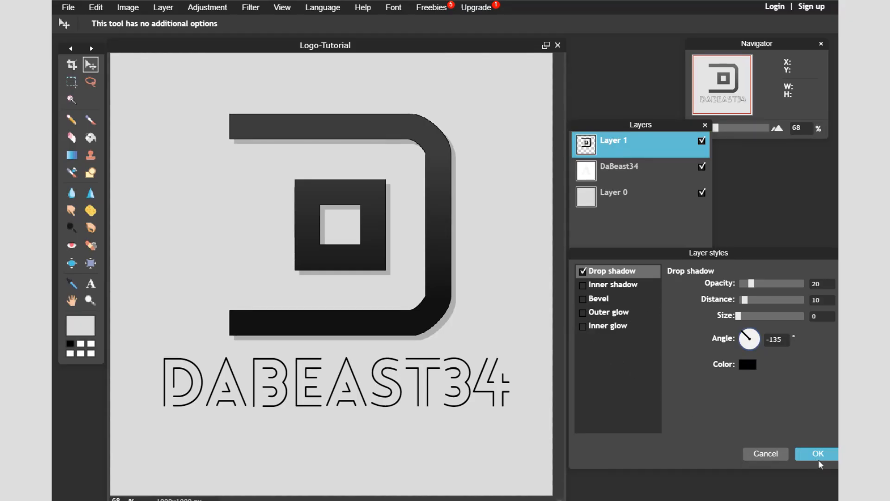
pyautogui.click(817, 453)
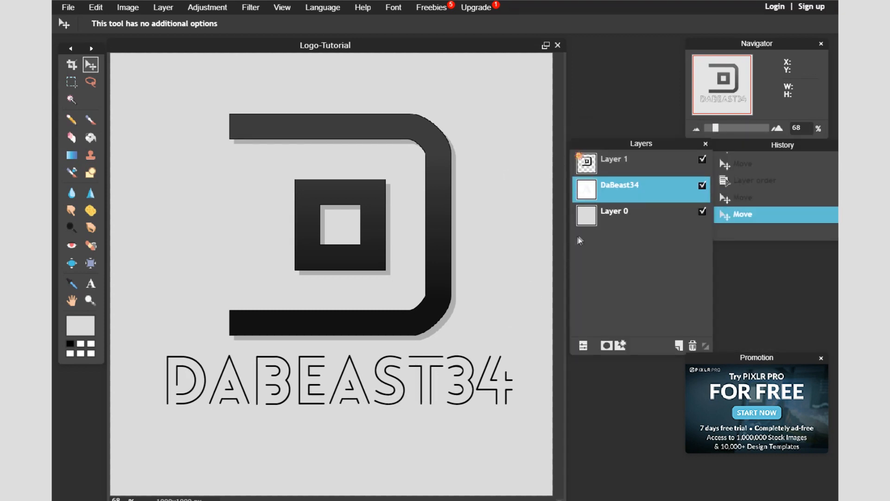
pyautogui.rightClick(619, 189)
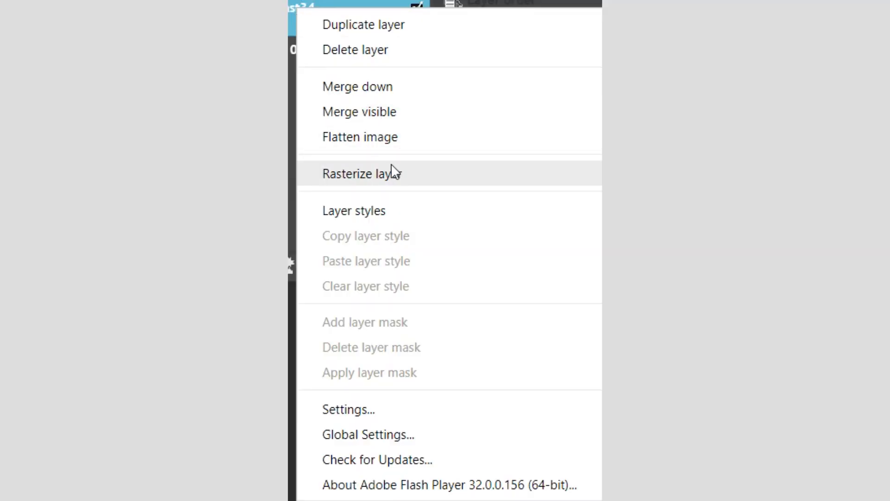
pyautogui.click(361, 174)
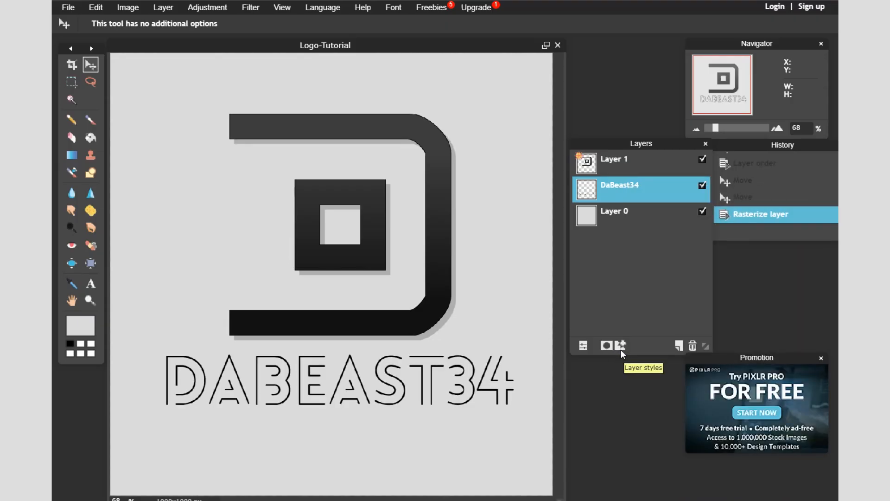
pyautogui.click(621, 345)
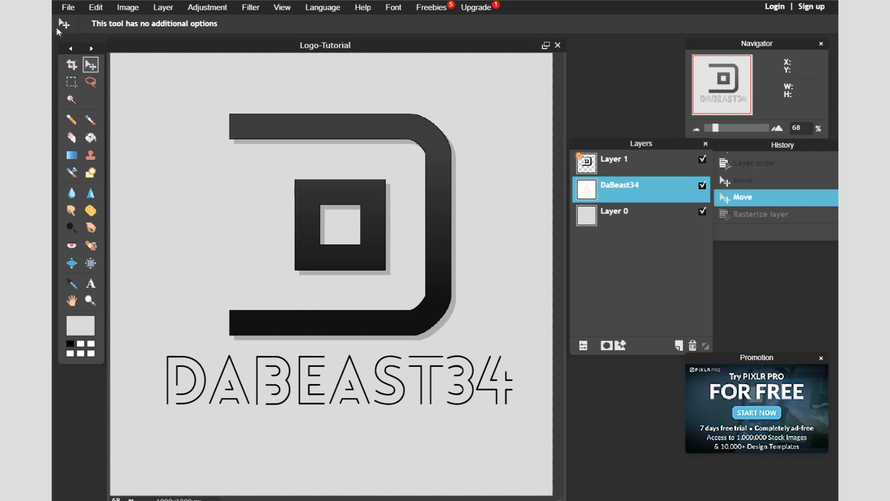
pyautogui.moveTo(77, 19)
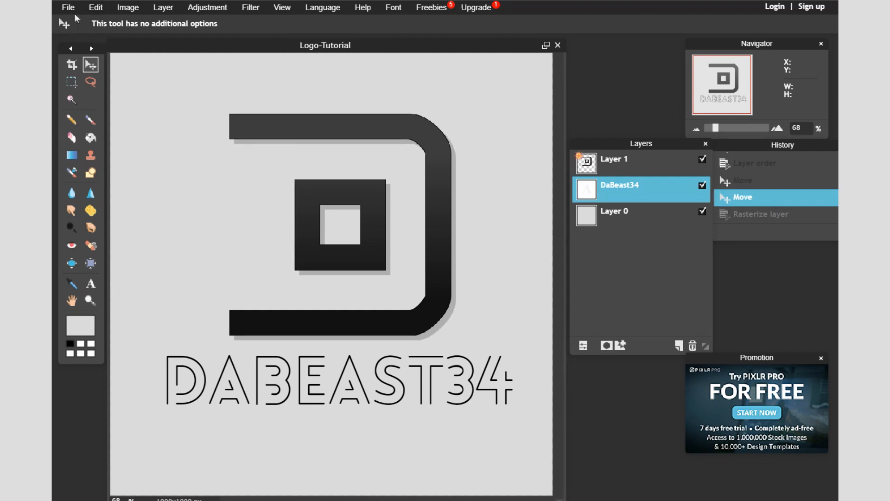
# Save the image as 'Logo-Tutorial' in JPEG format at quality 80.
pyautogui.click(68, 7)
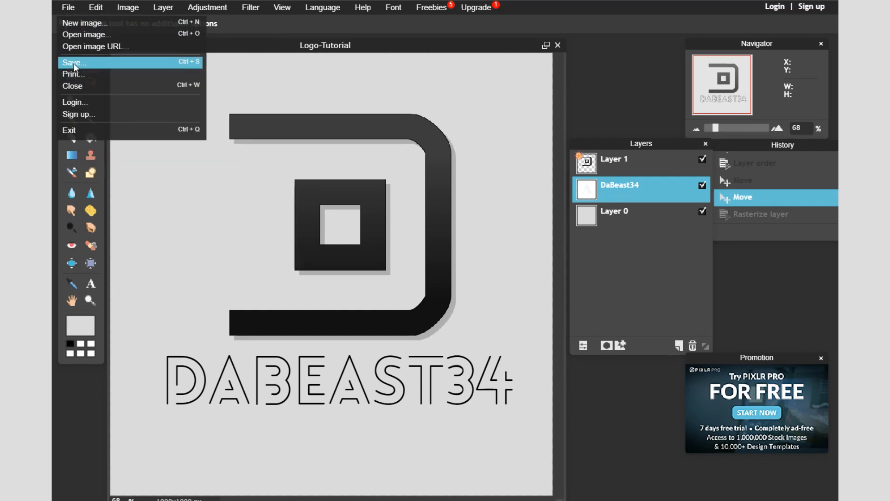
pyautogui.click(73, 63)
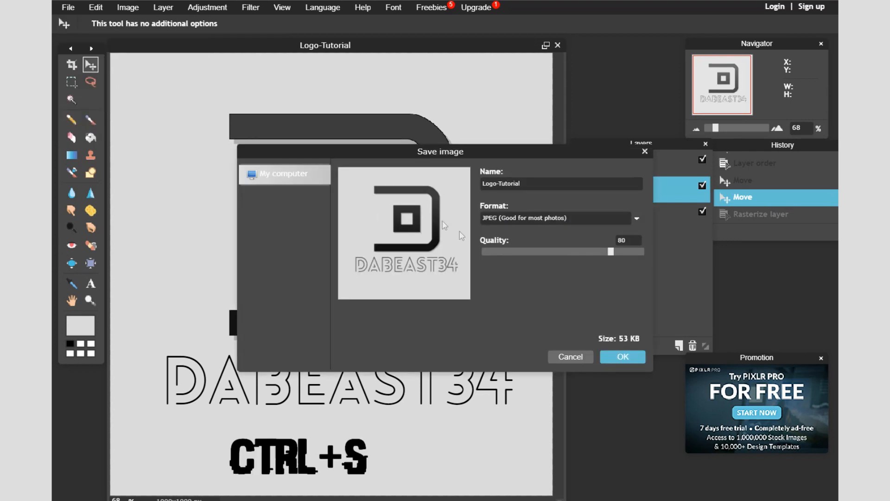
pyautogui.click(623, 356)
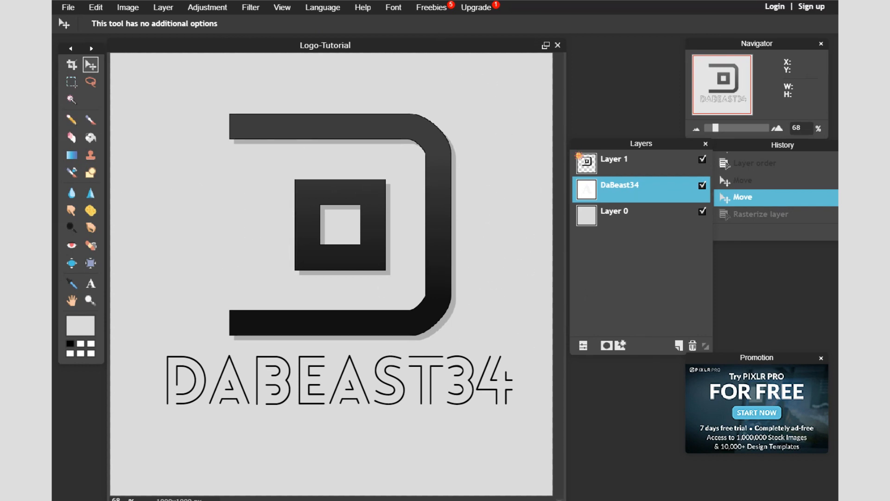
pyautogui.moveTo(766, 124)
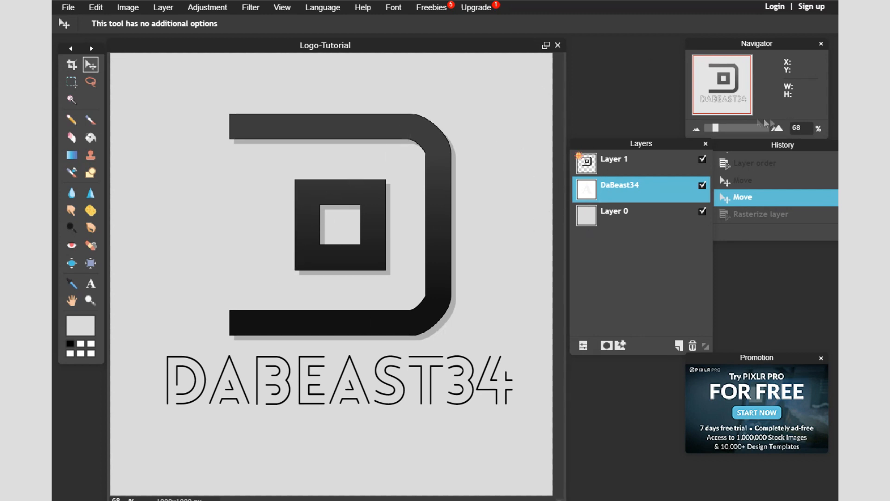
pyautogui.moveTo(812, 17)
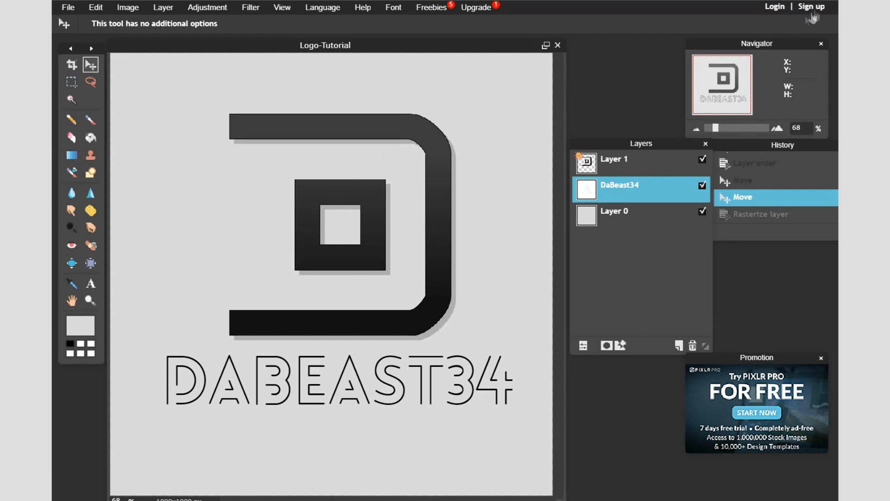
pyautogui.moveTo(533, 70)
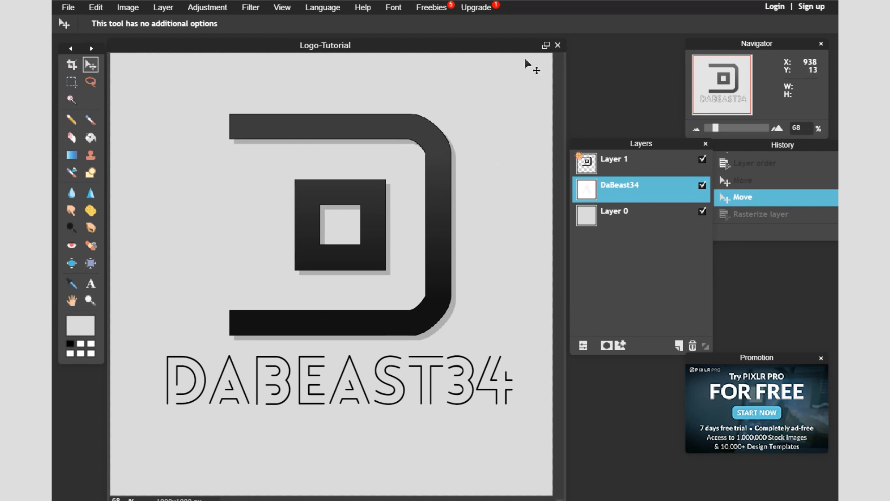
pyautogui.moveTo(408, 188)
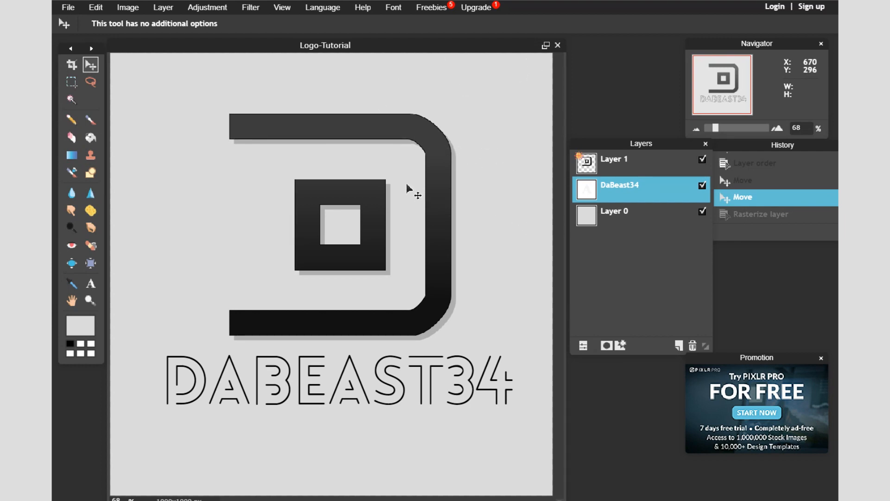
pyautogui.moveTo(205, 82)
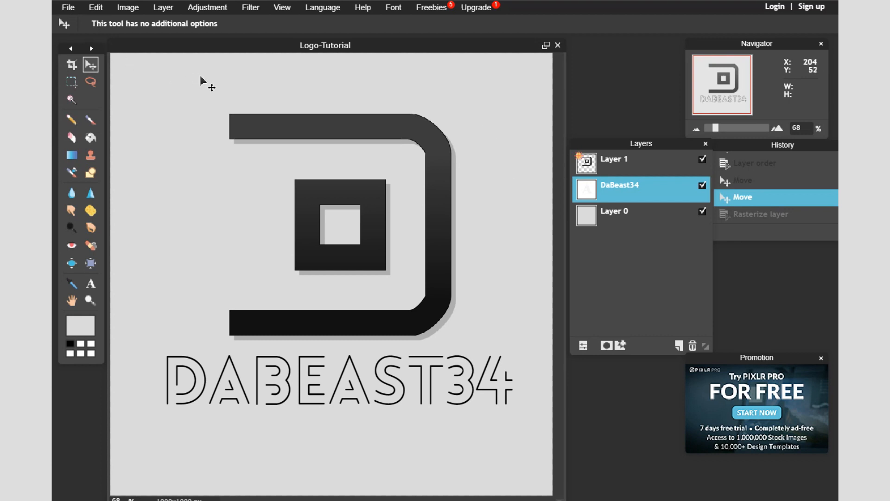